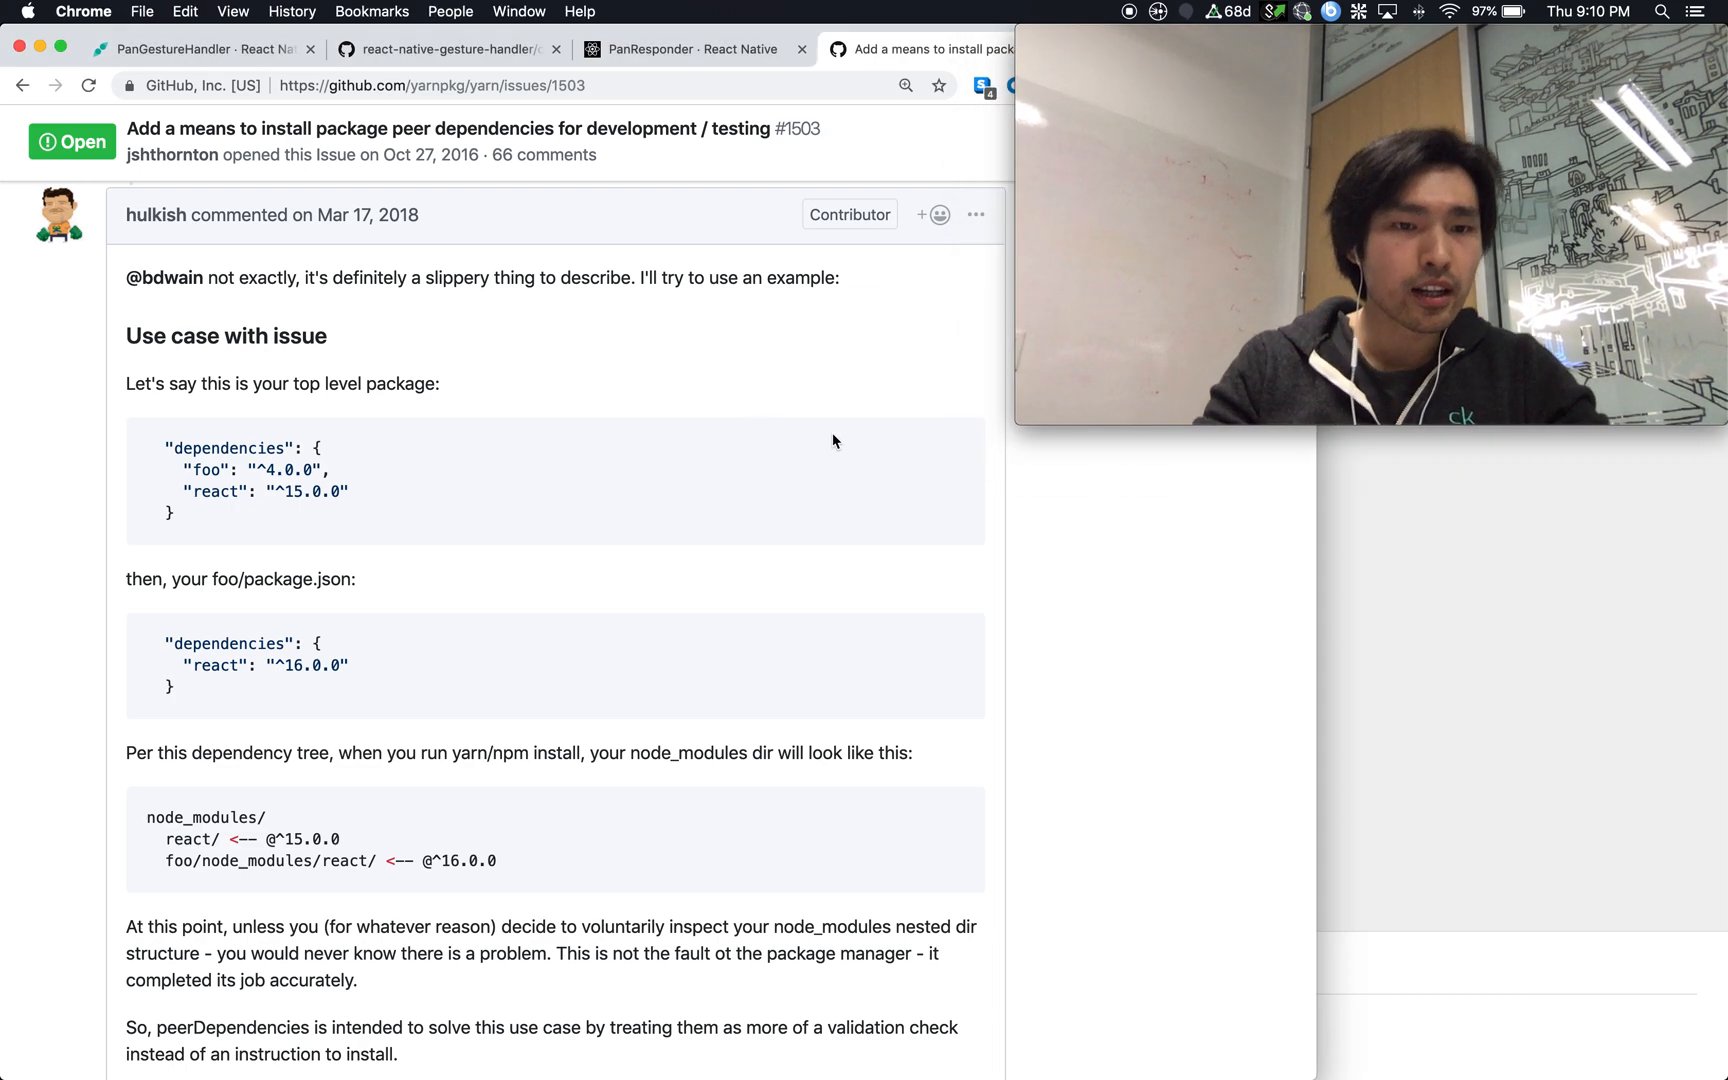
mouse_move(172, 154)
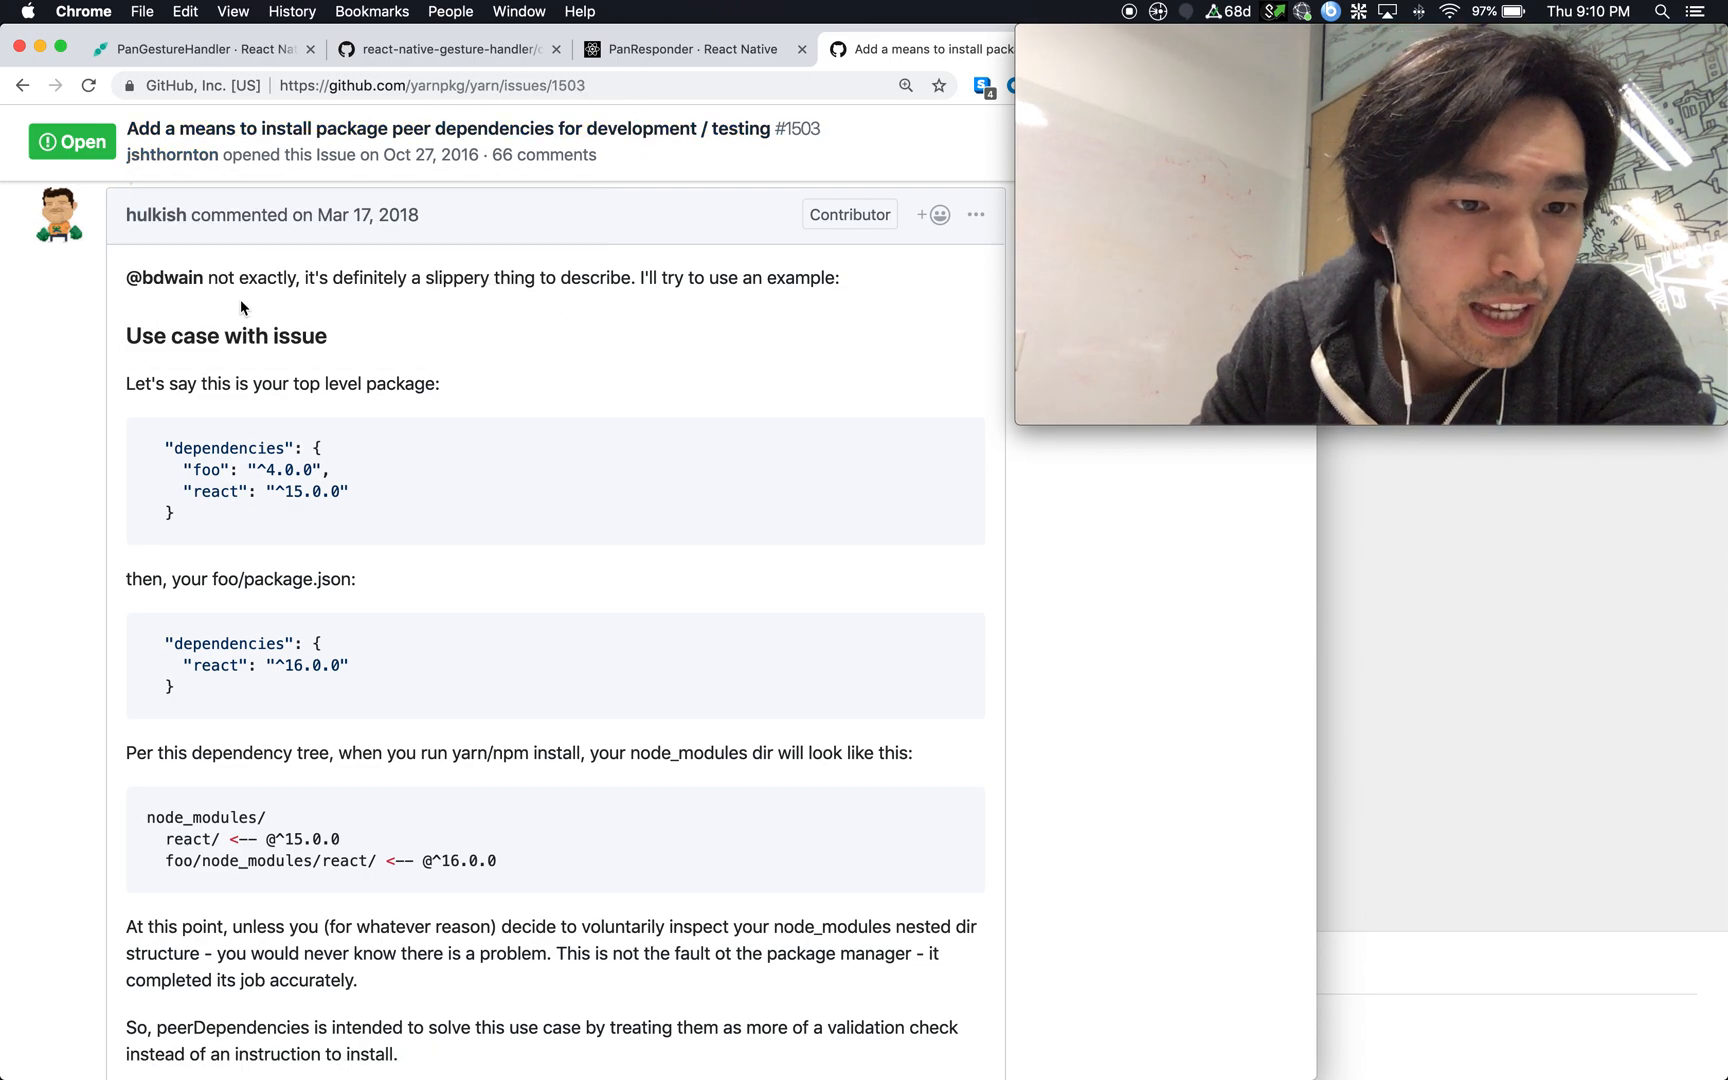
mouse_move(336, 239)
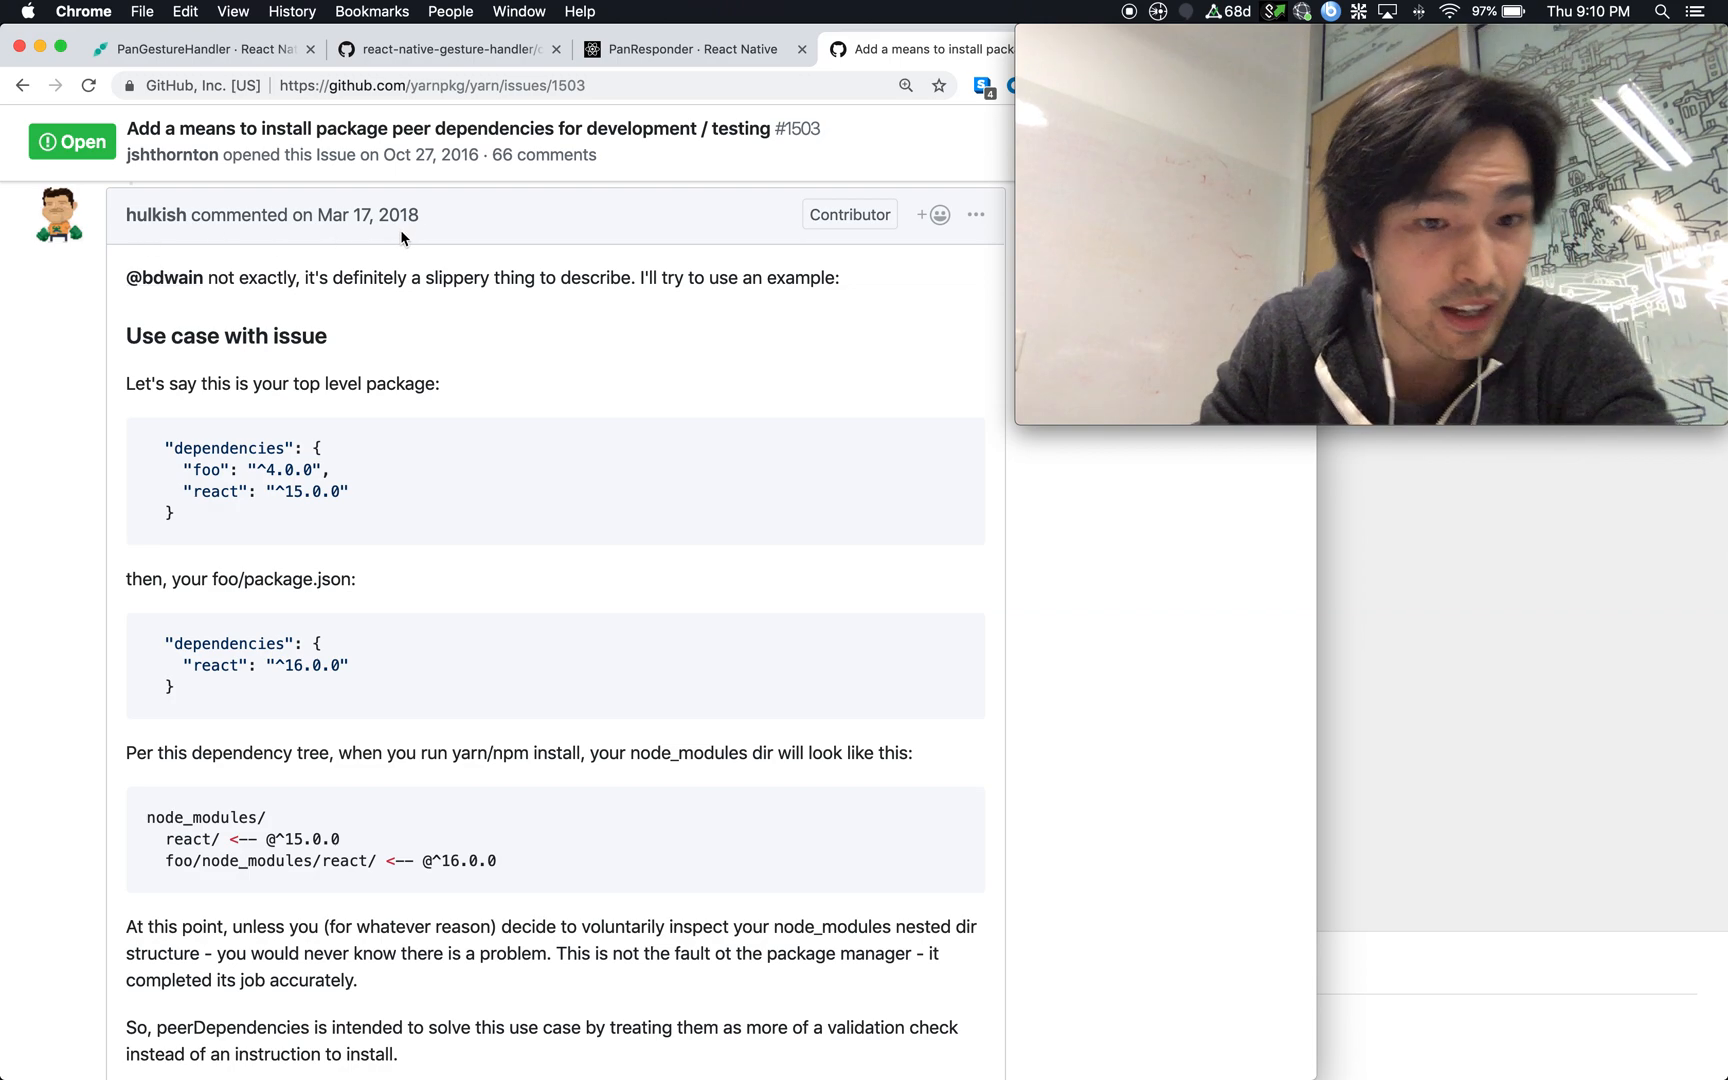
mouse_move(380, 240)
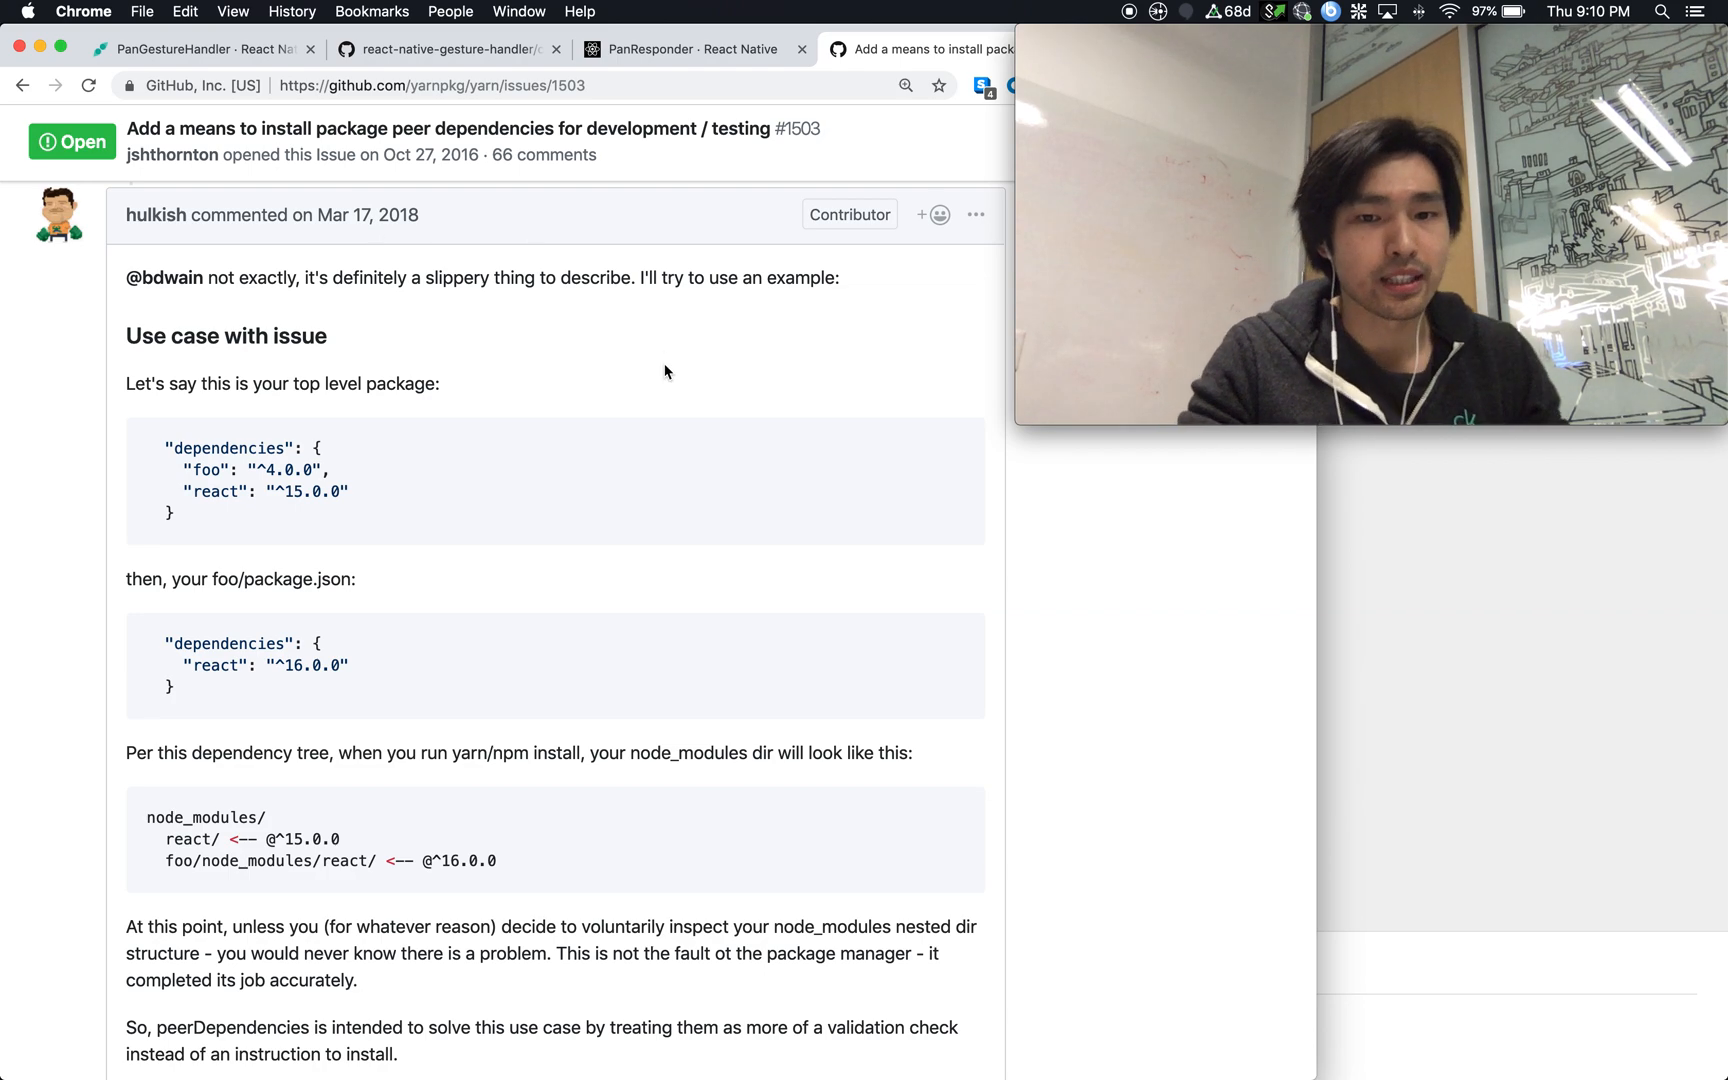
Step: Highlight foo/package.json's dependencies block with react ^16.0.0, then clear the highlight
scroll(down, 3)
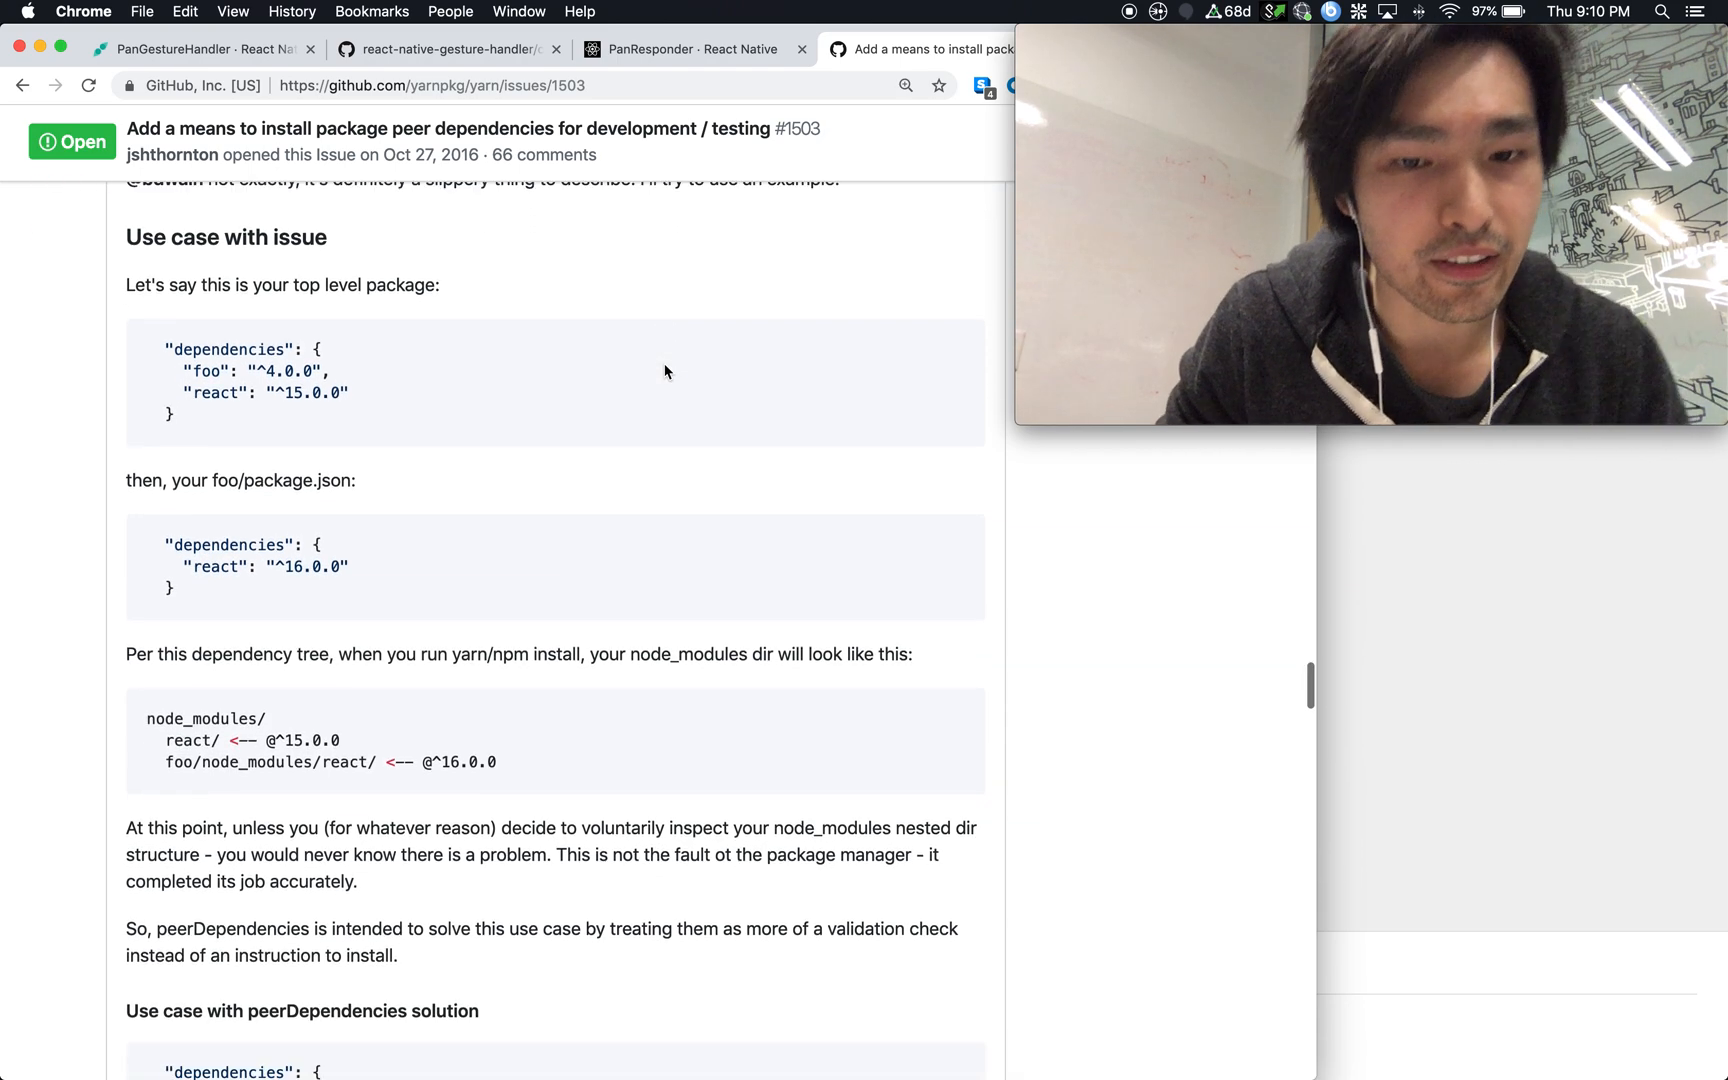
scroll(down, 3)
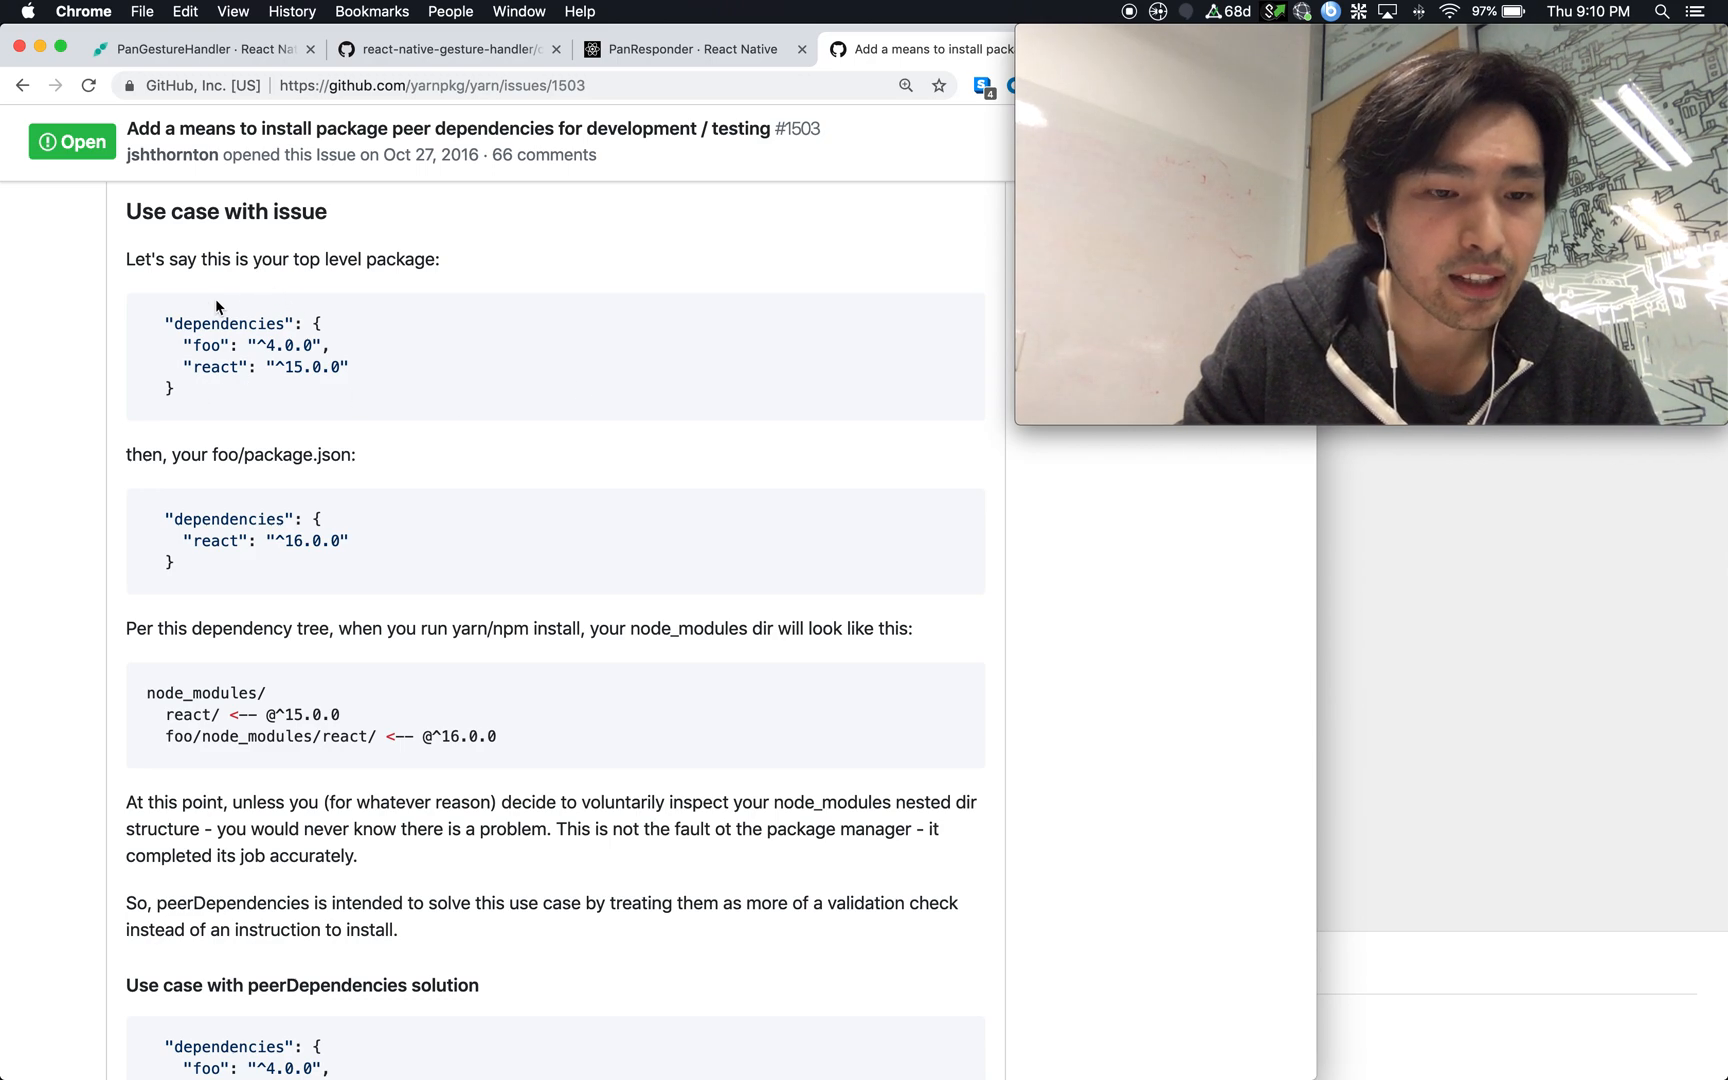
double_click(198, 323)
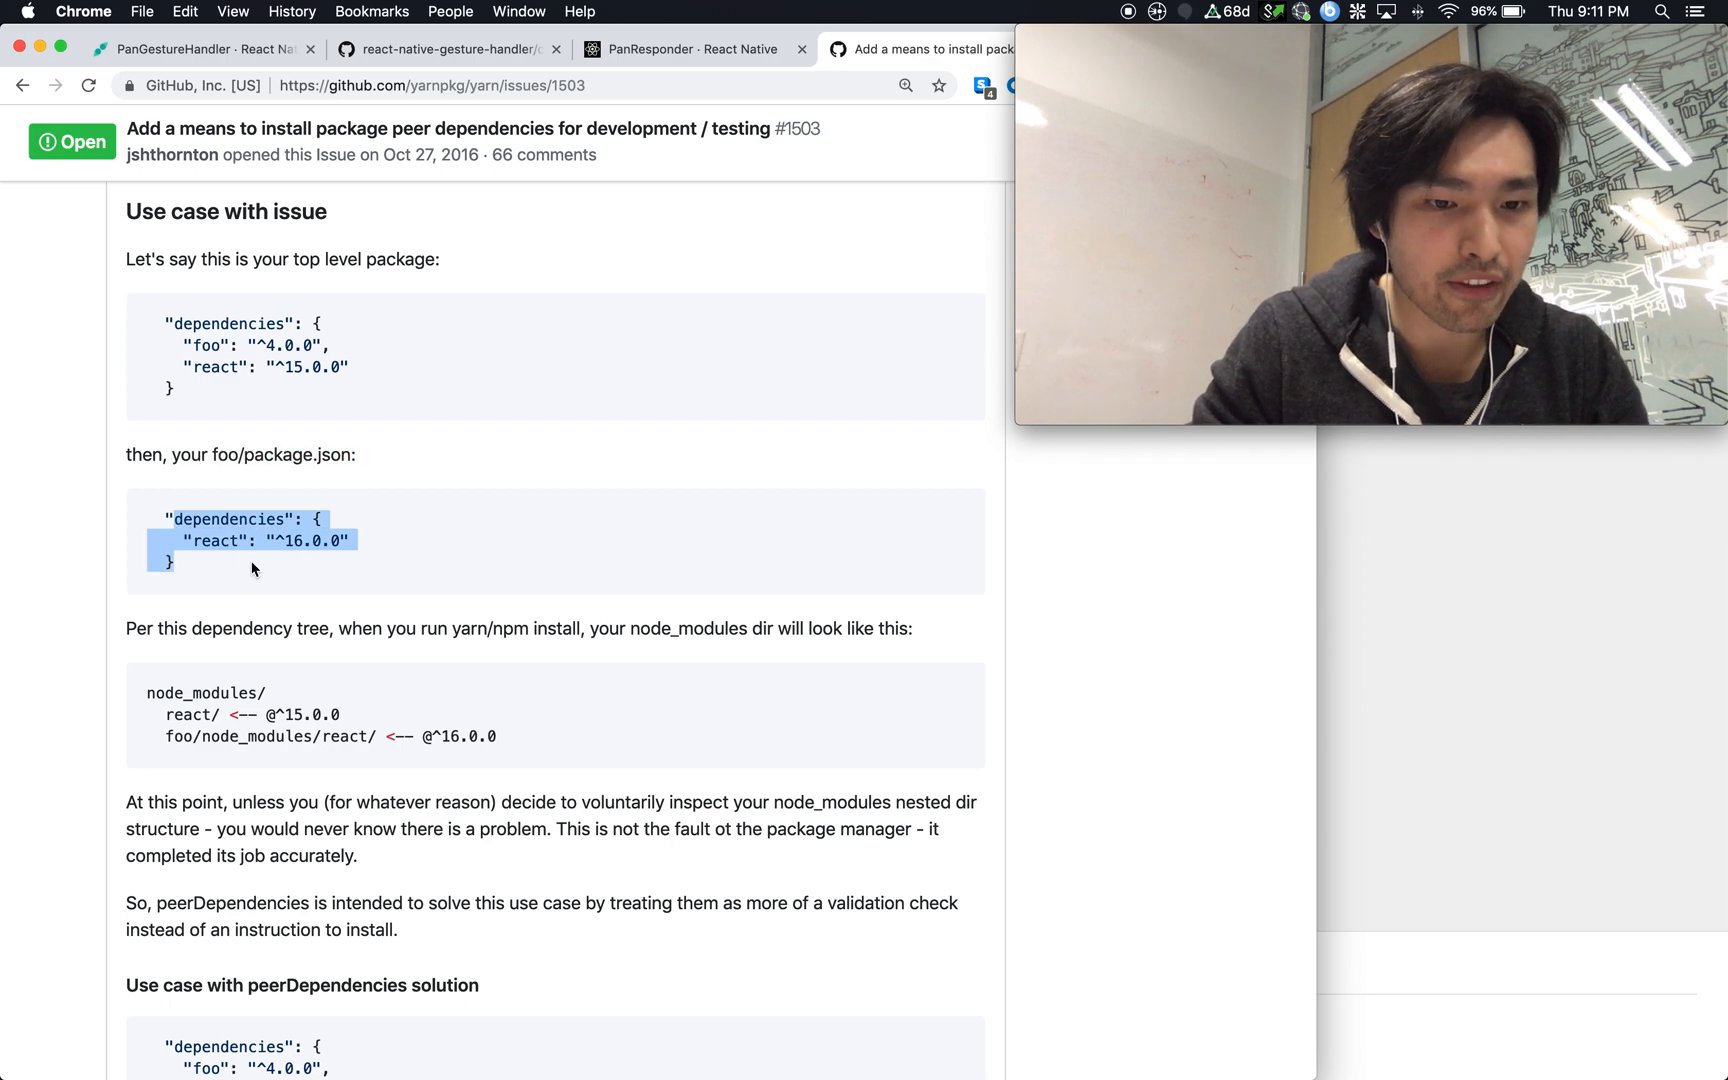
click(253, 551)
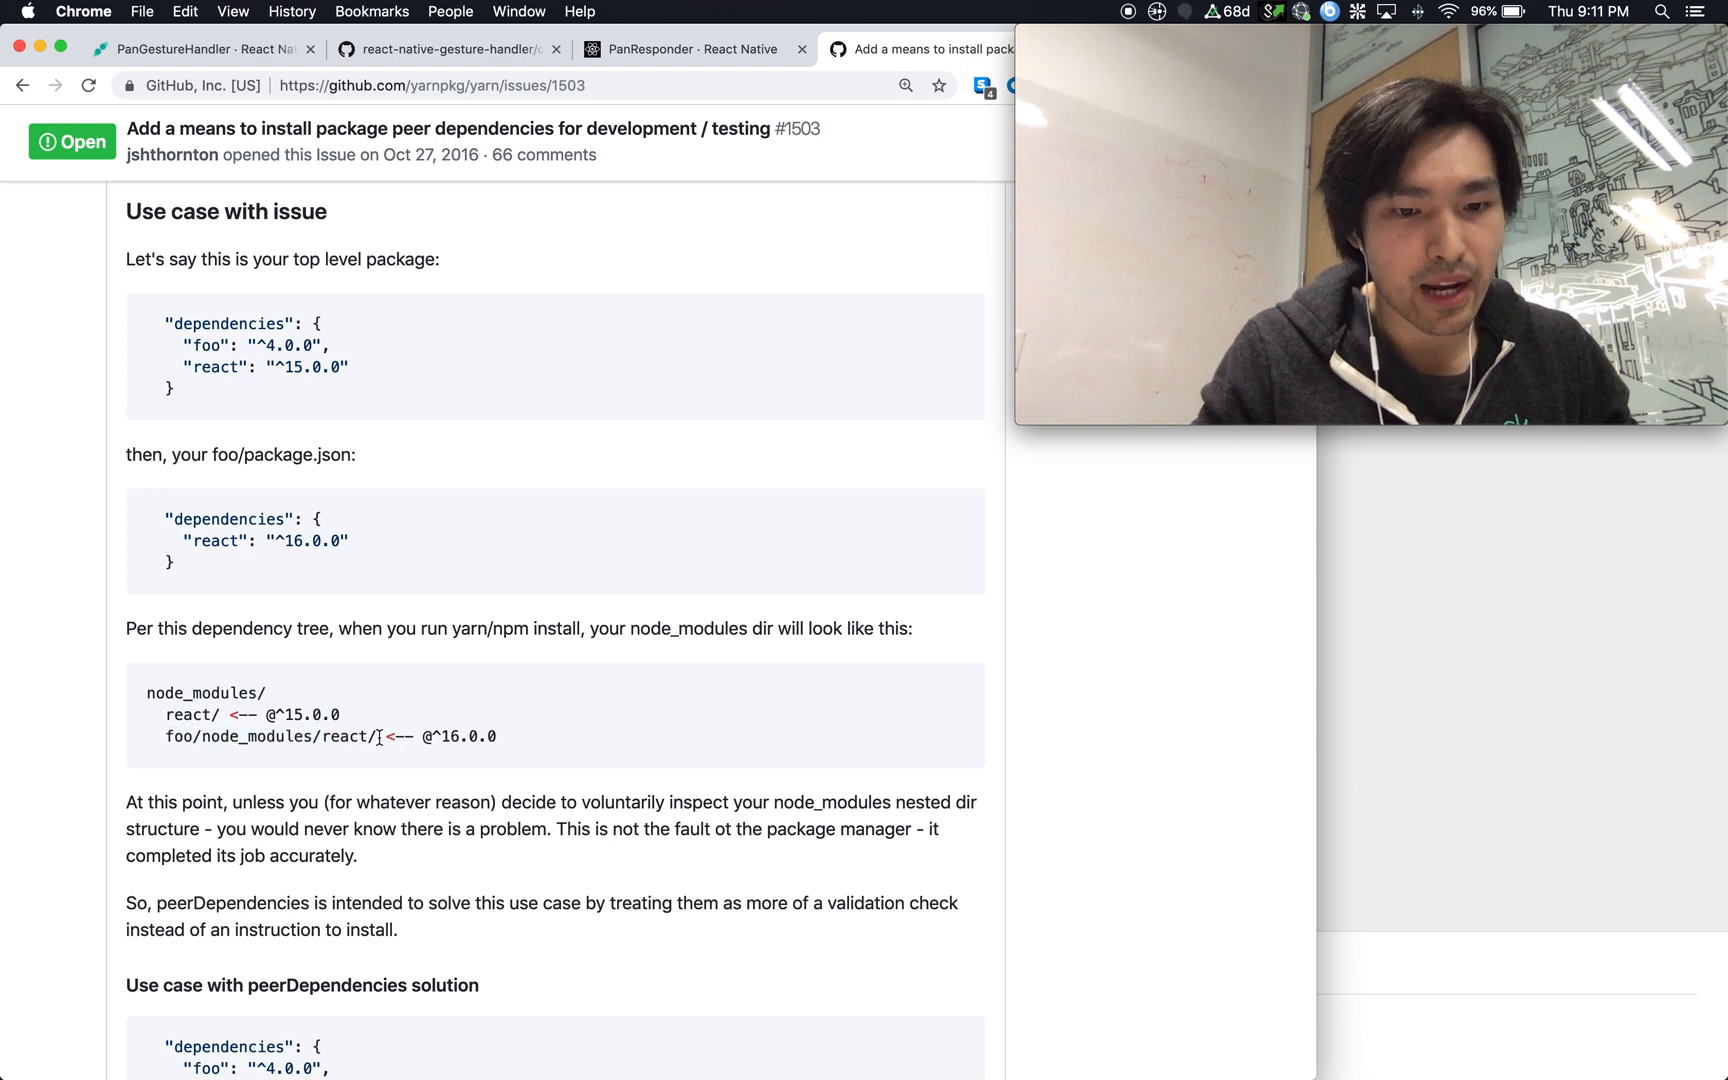
Step: Select the "react": "^16.0.0" line in foo's package.json example
scroll(down, 3)
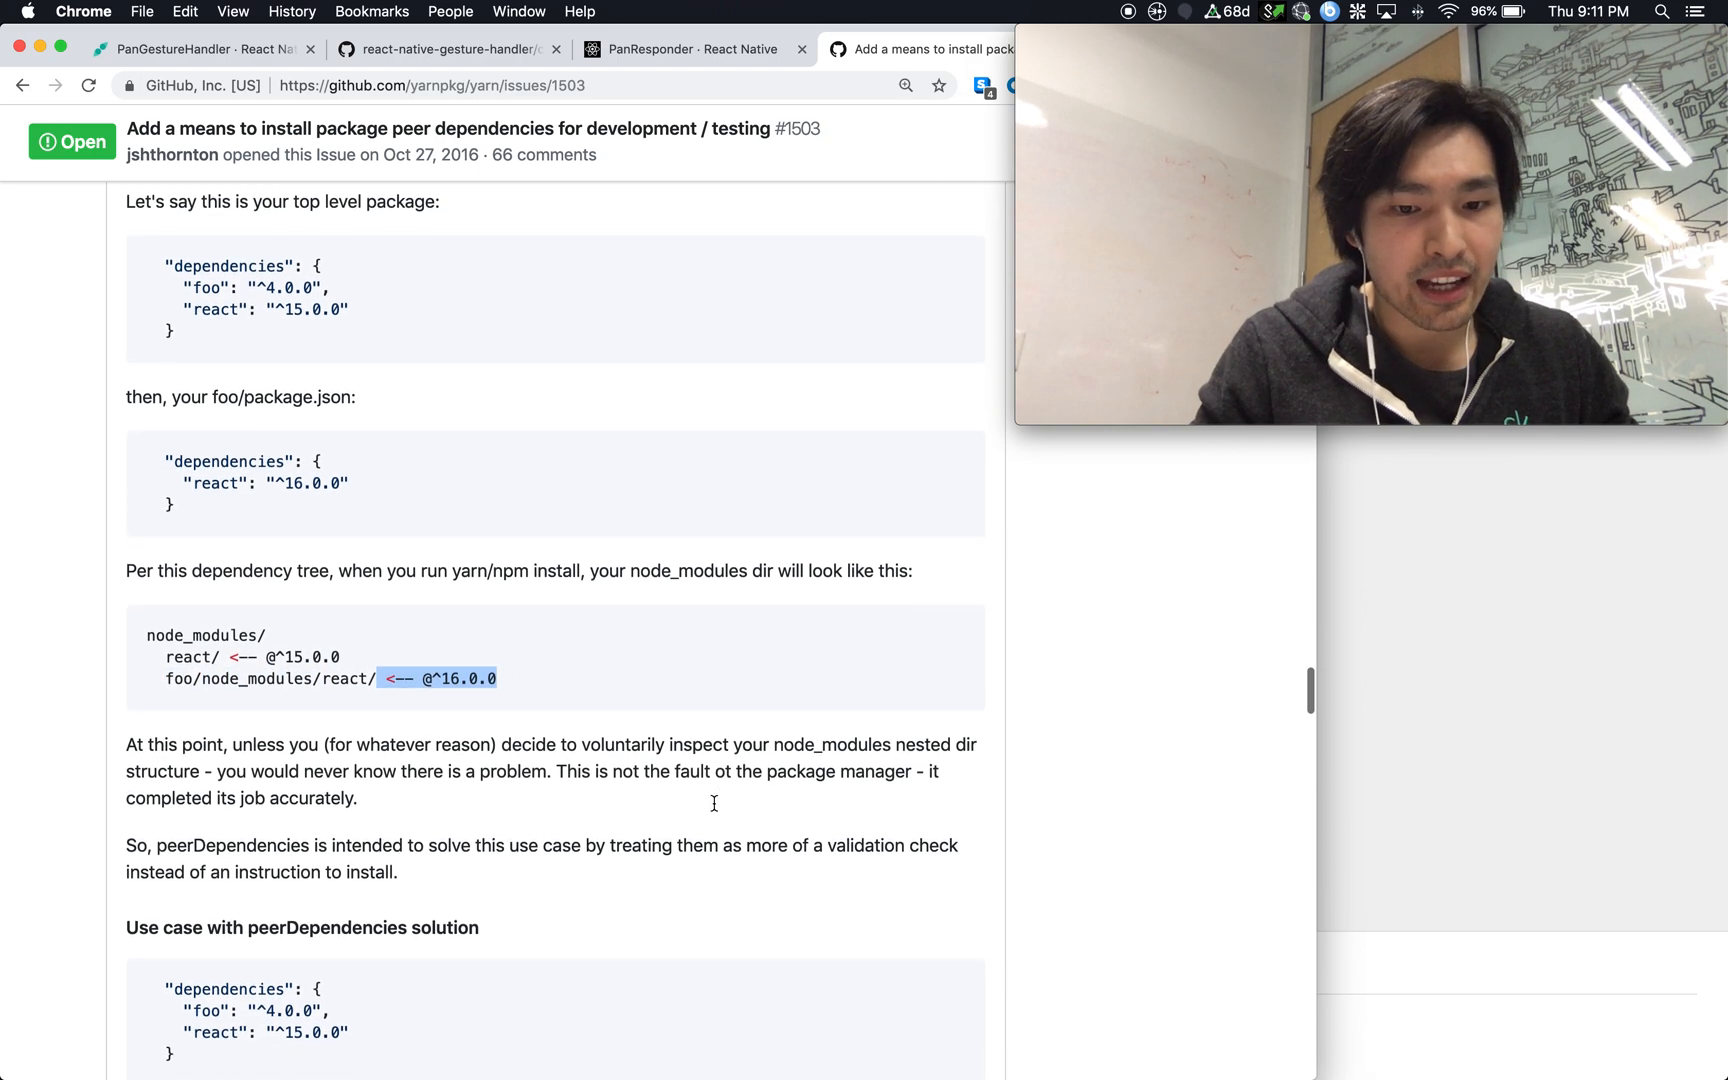
scroll(down, 3)
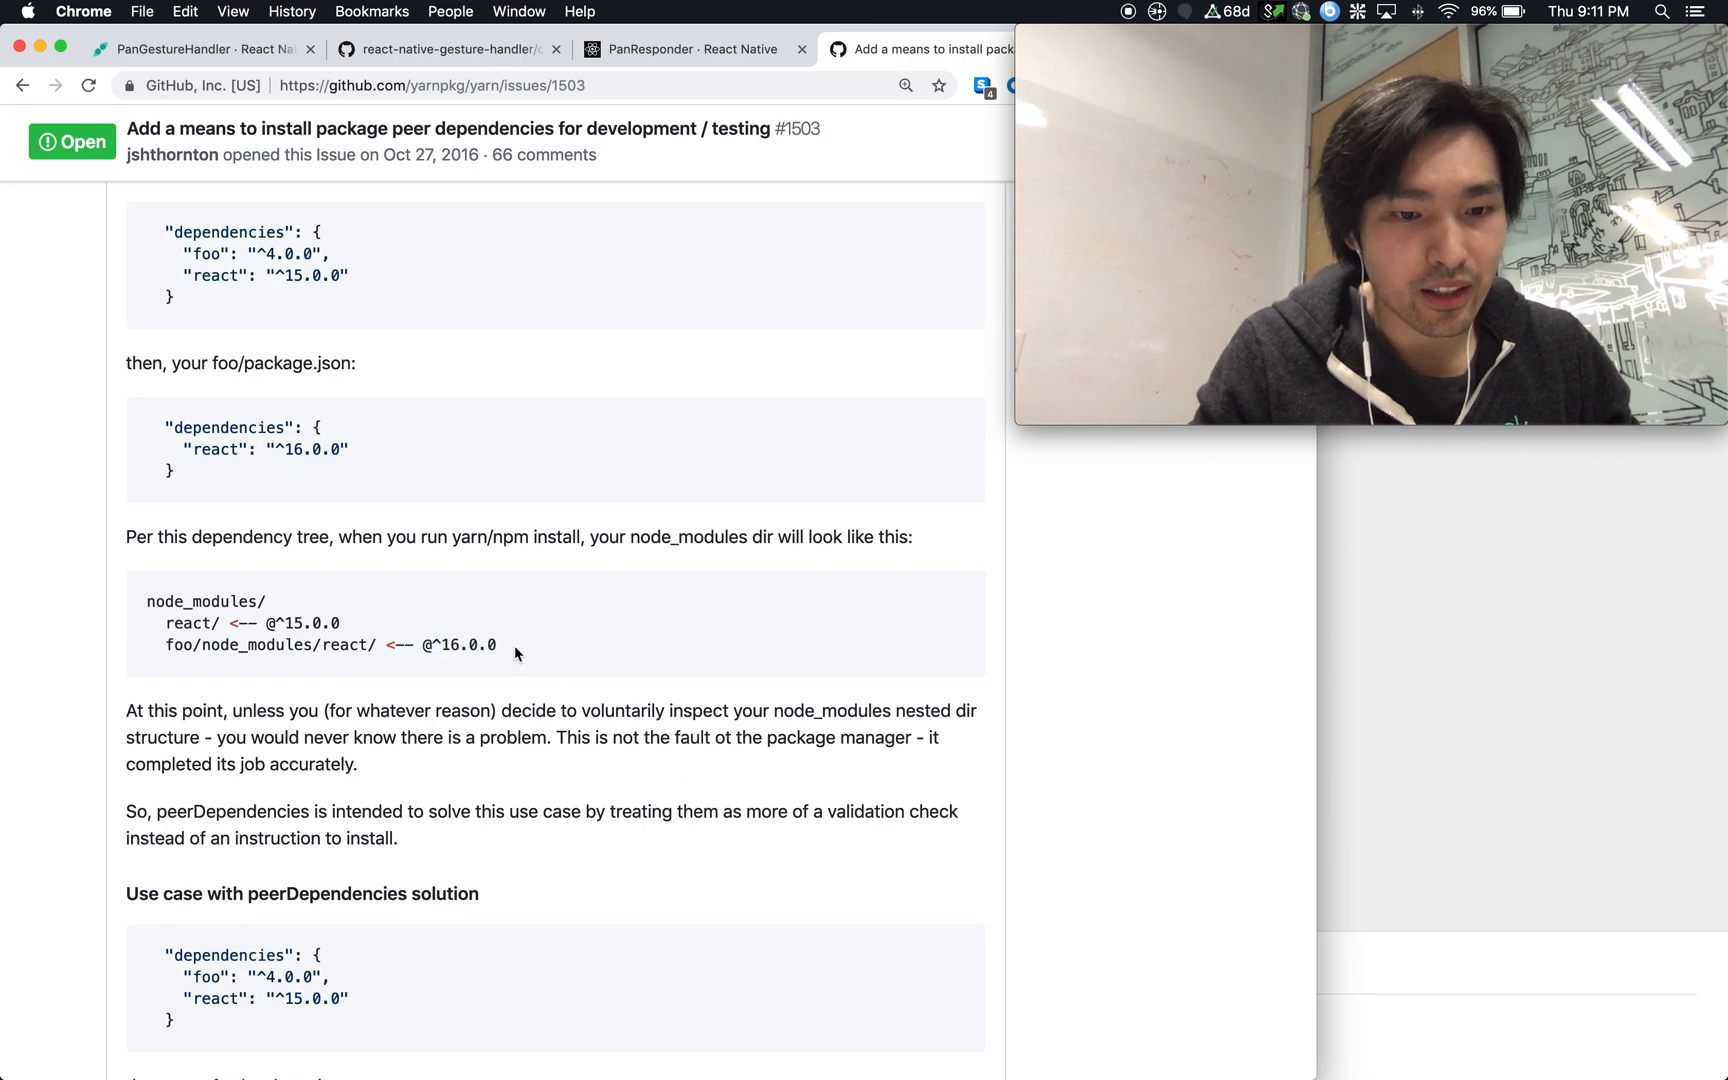
drag(231, 623, 496, 645)
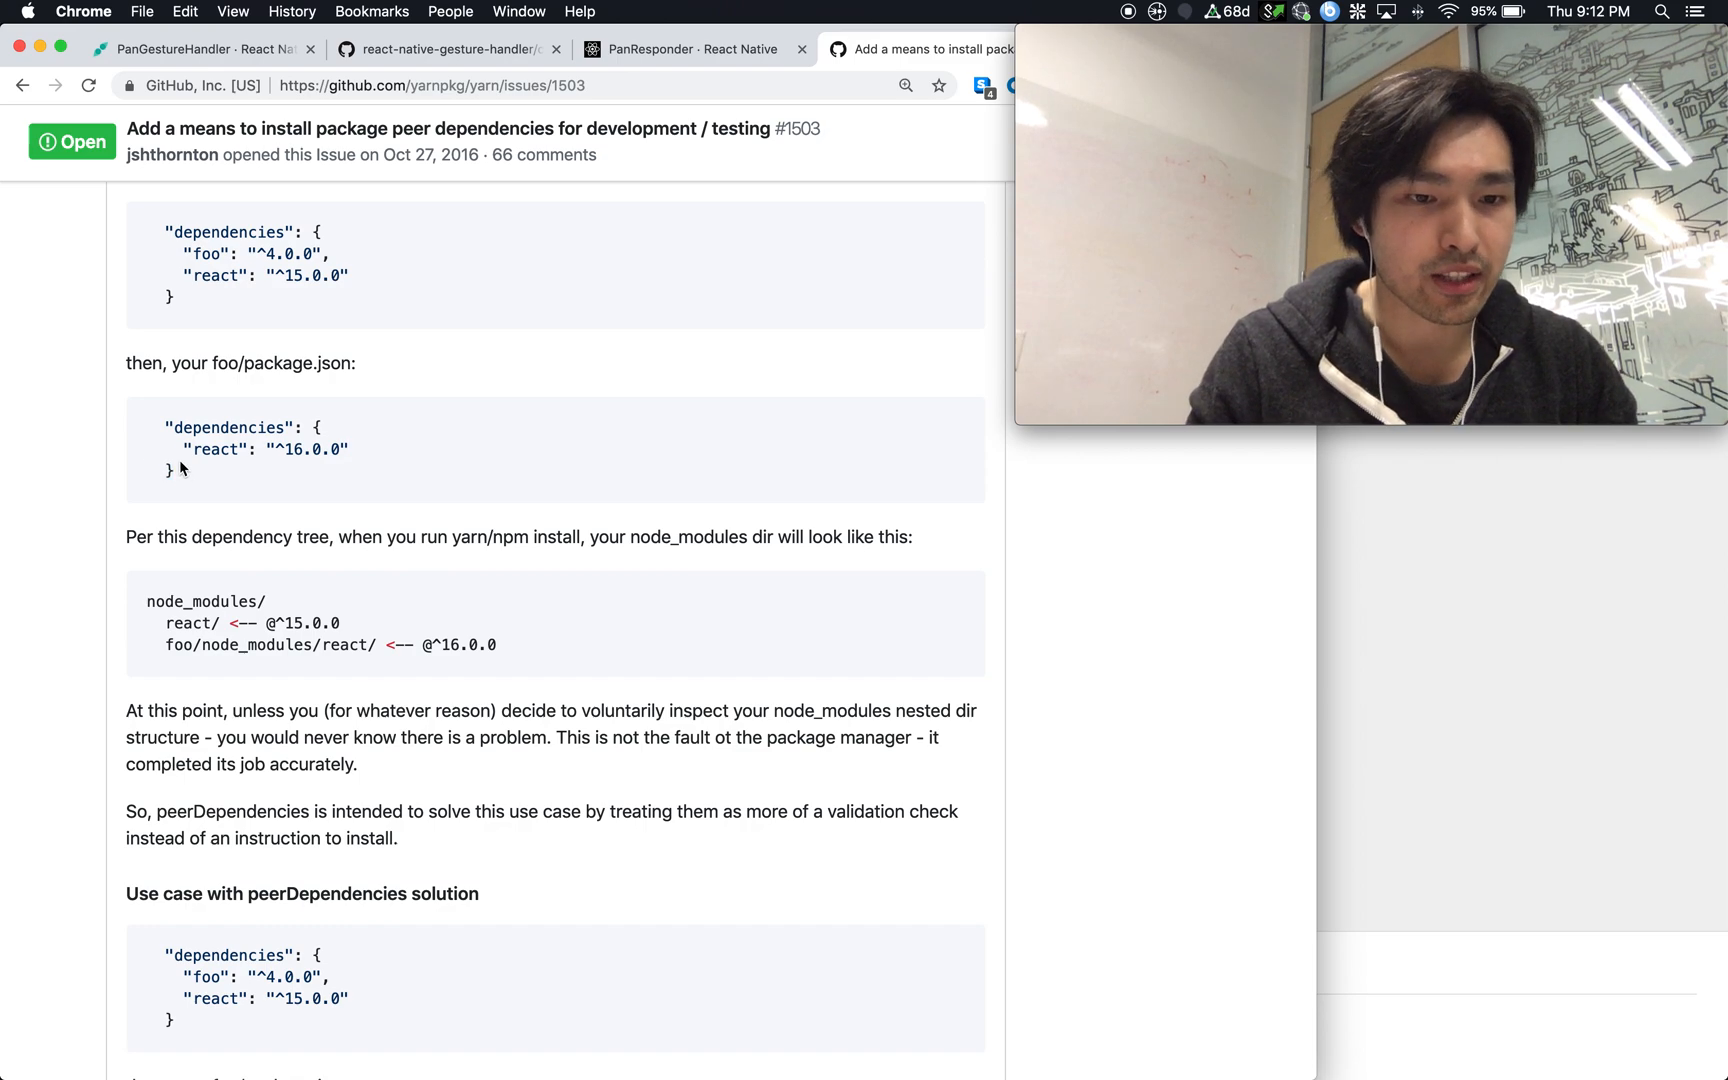
double_click(266, 450)
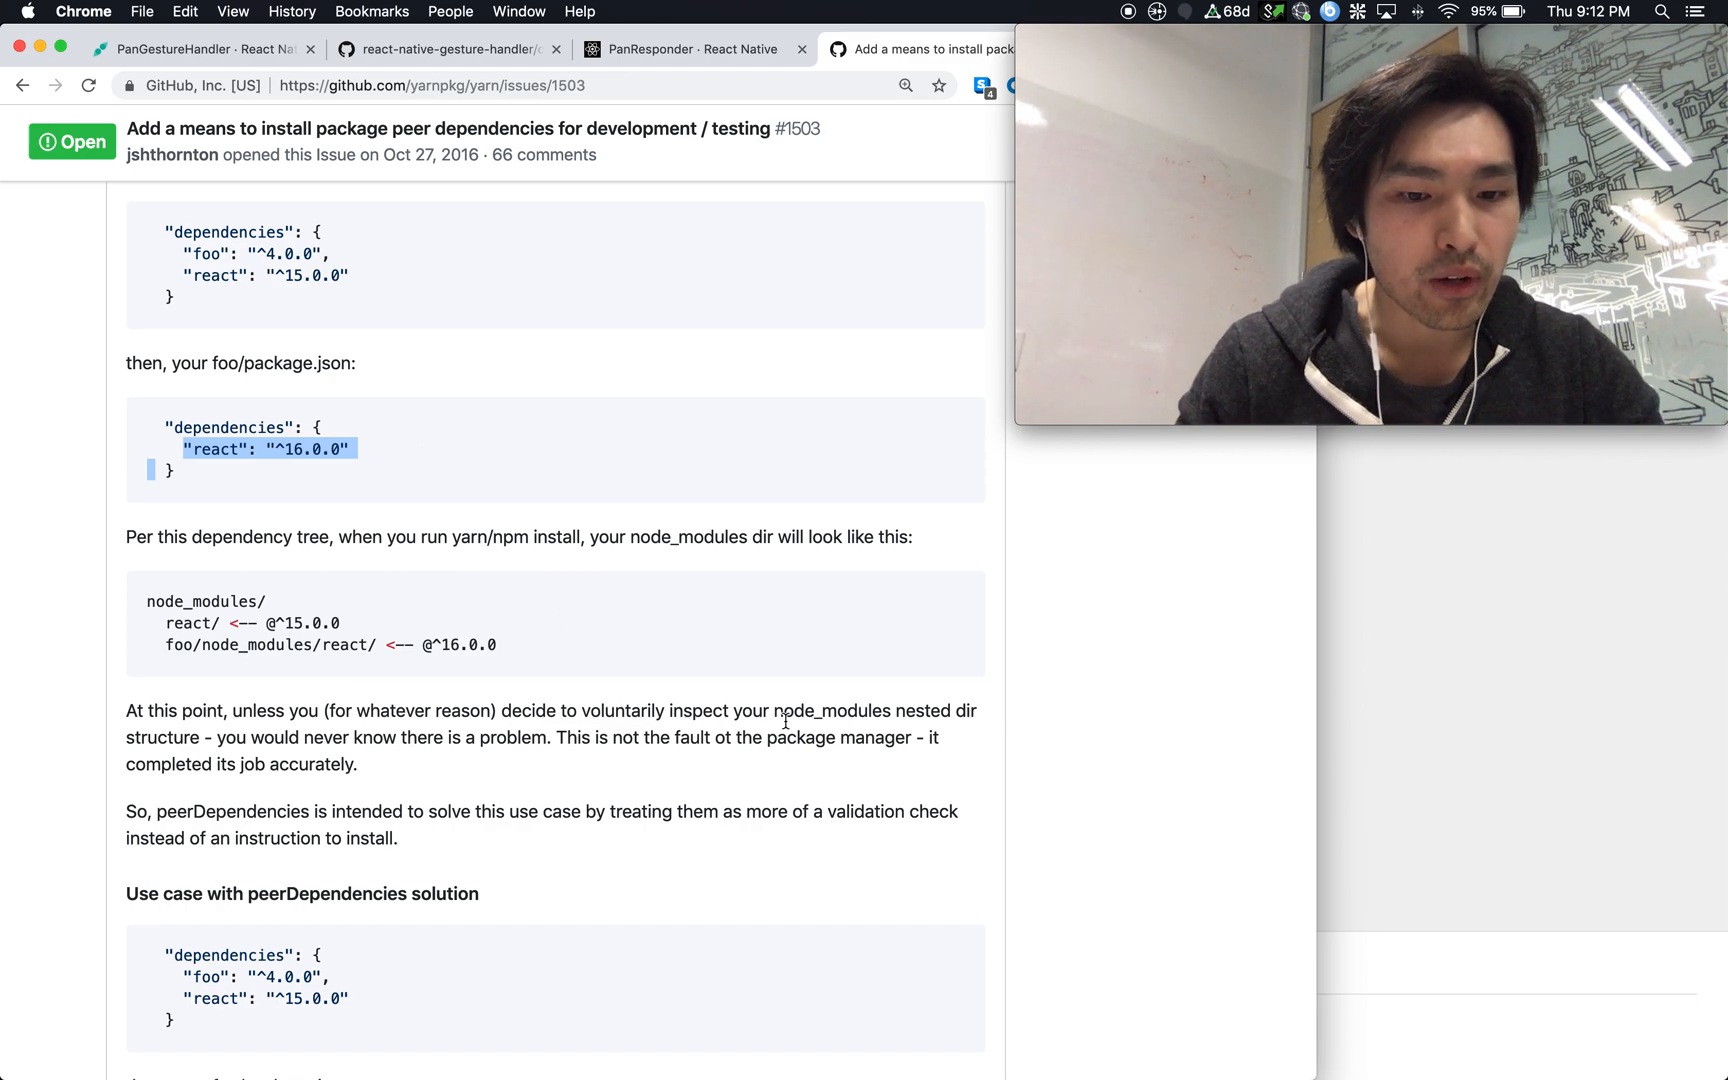
Step: Highlight "peerDependencies" in the sentence and the "foo": "^4.0.0" solution entry
scroll(down, 3)
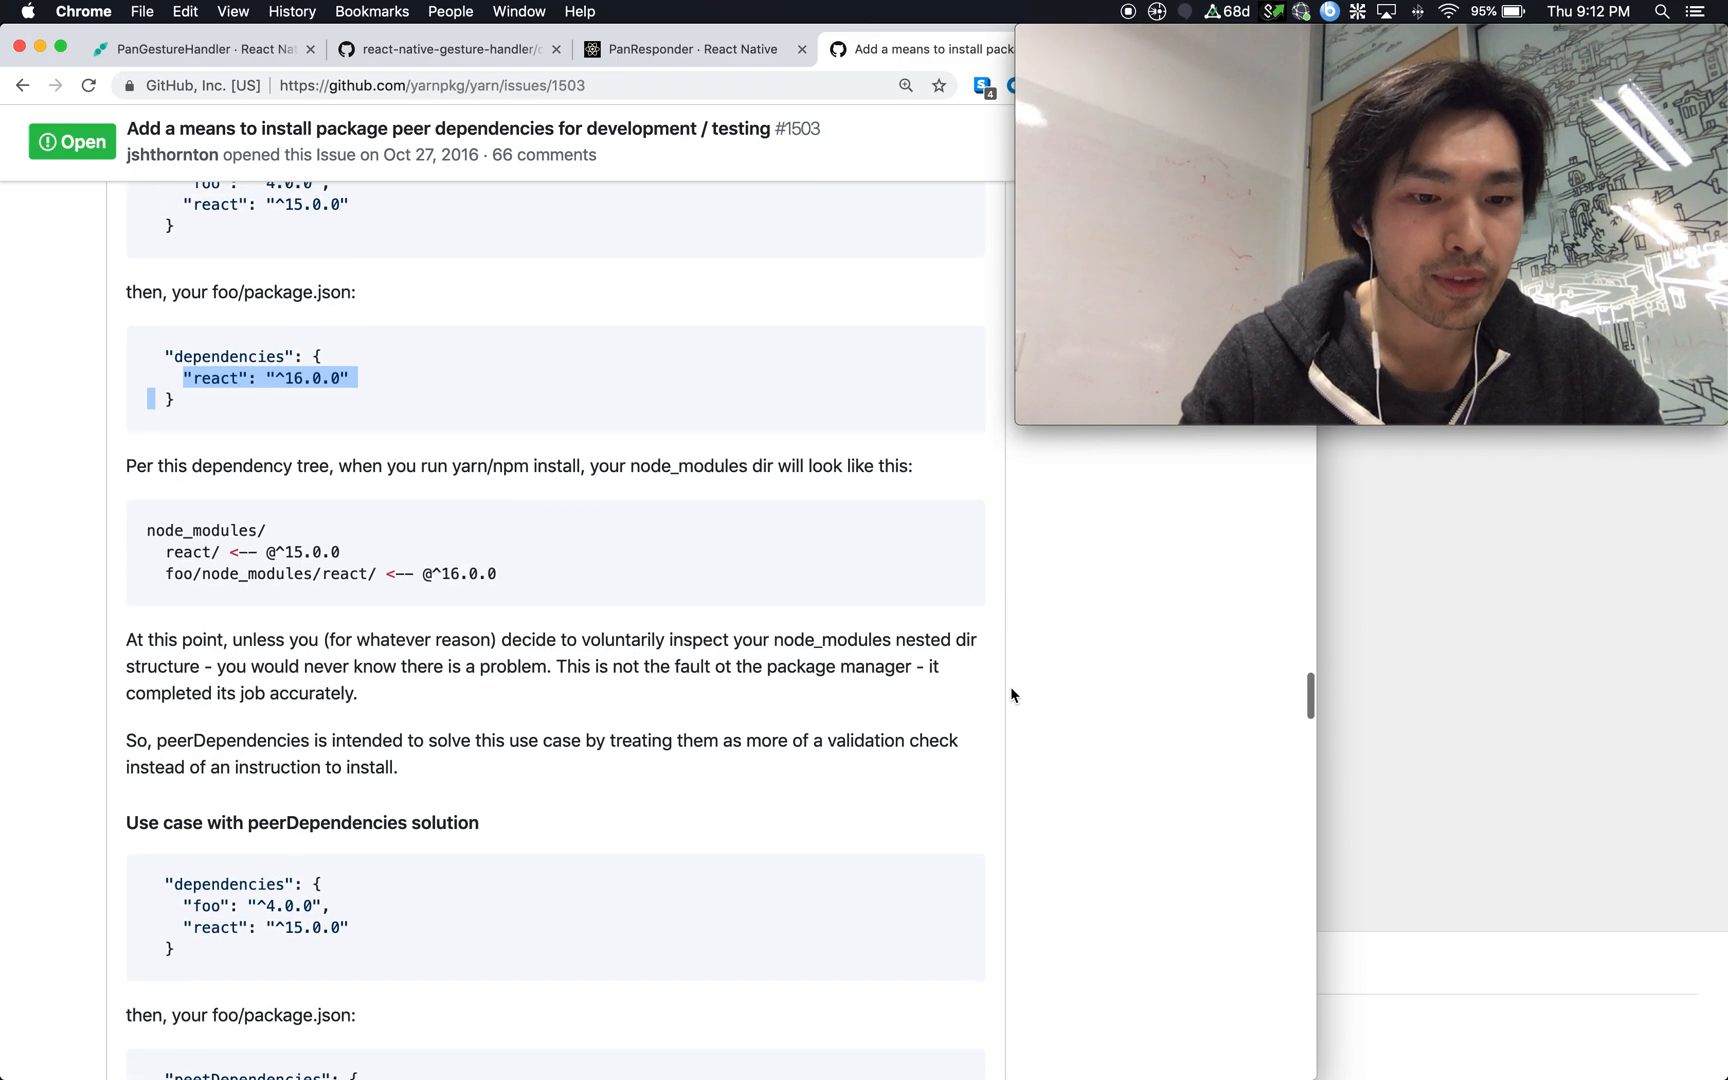
scroll(down, 3)
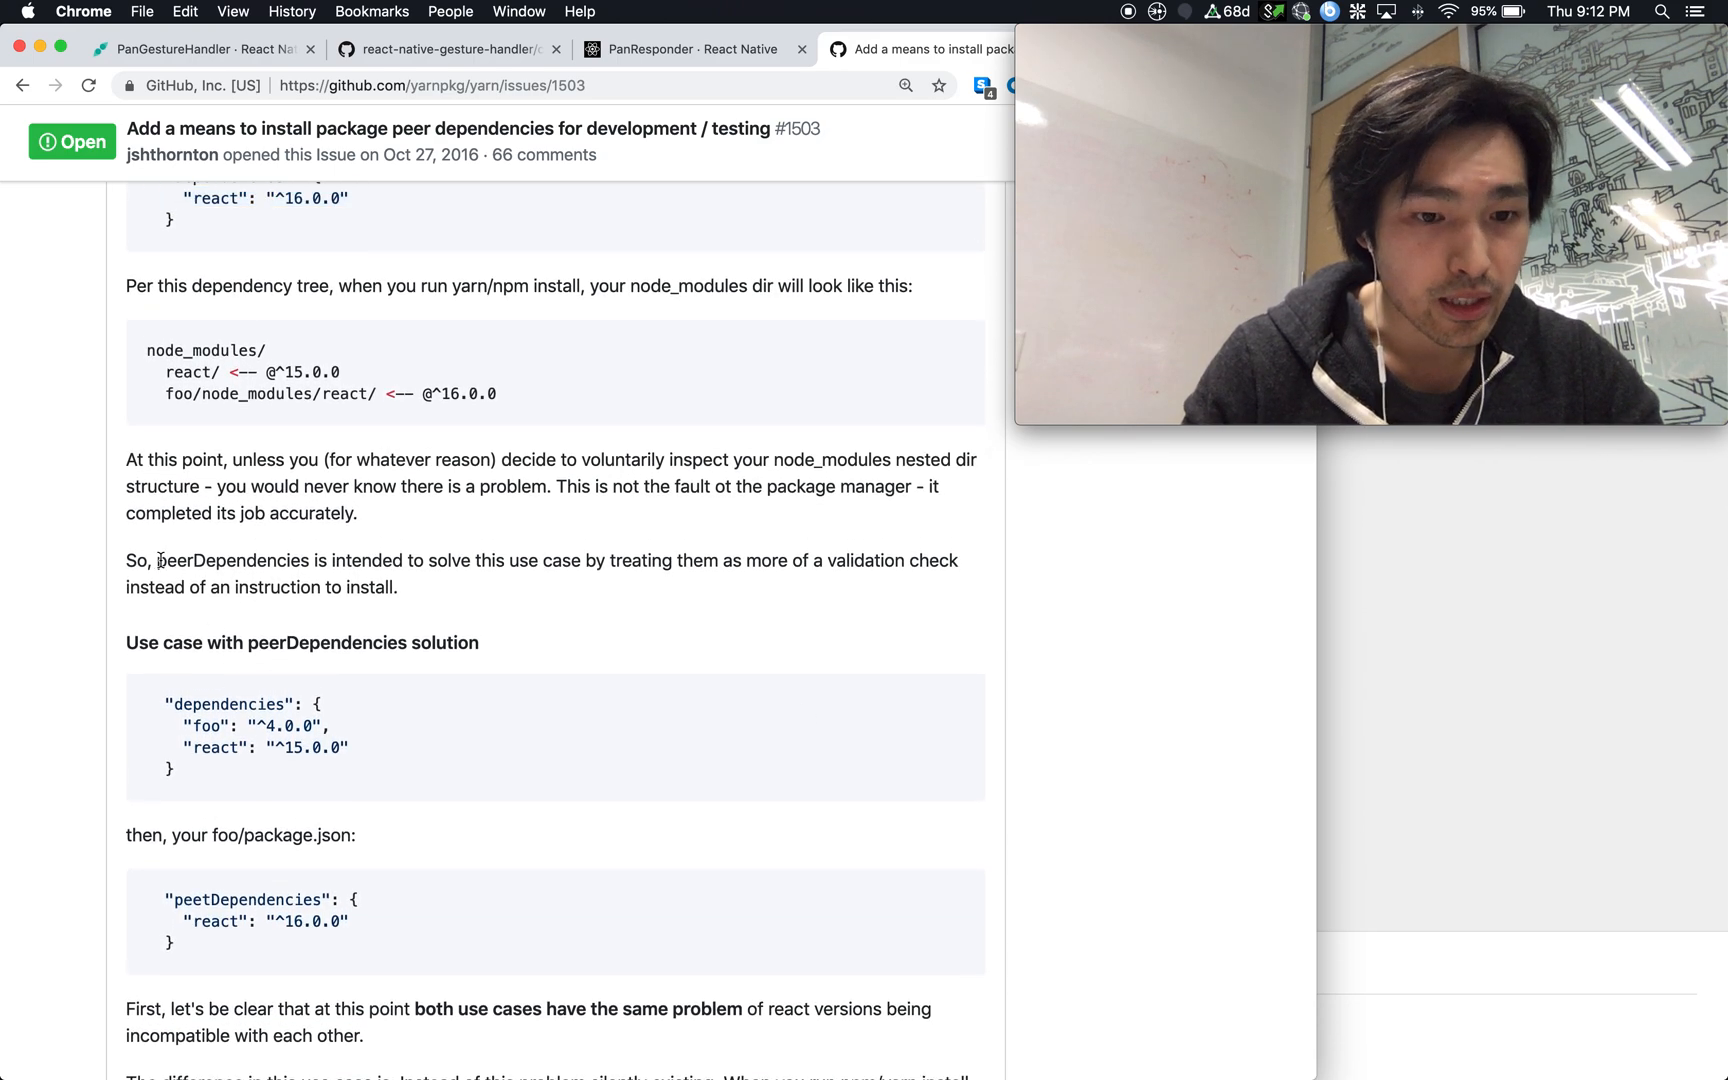
double_click(230, 561)
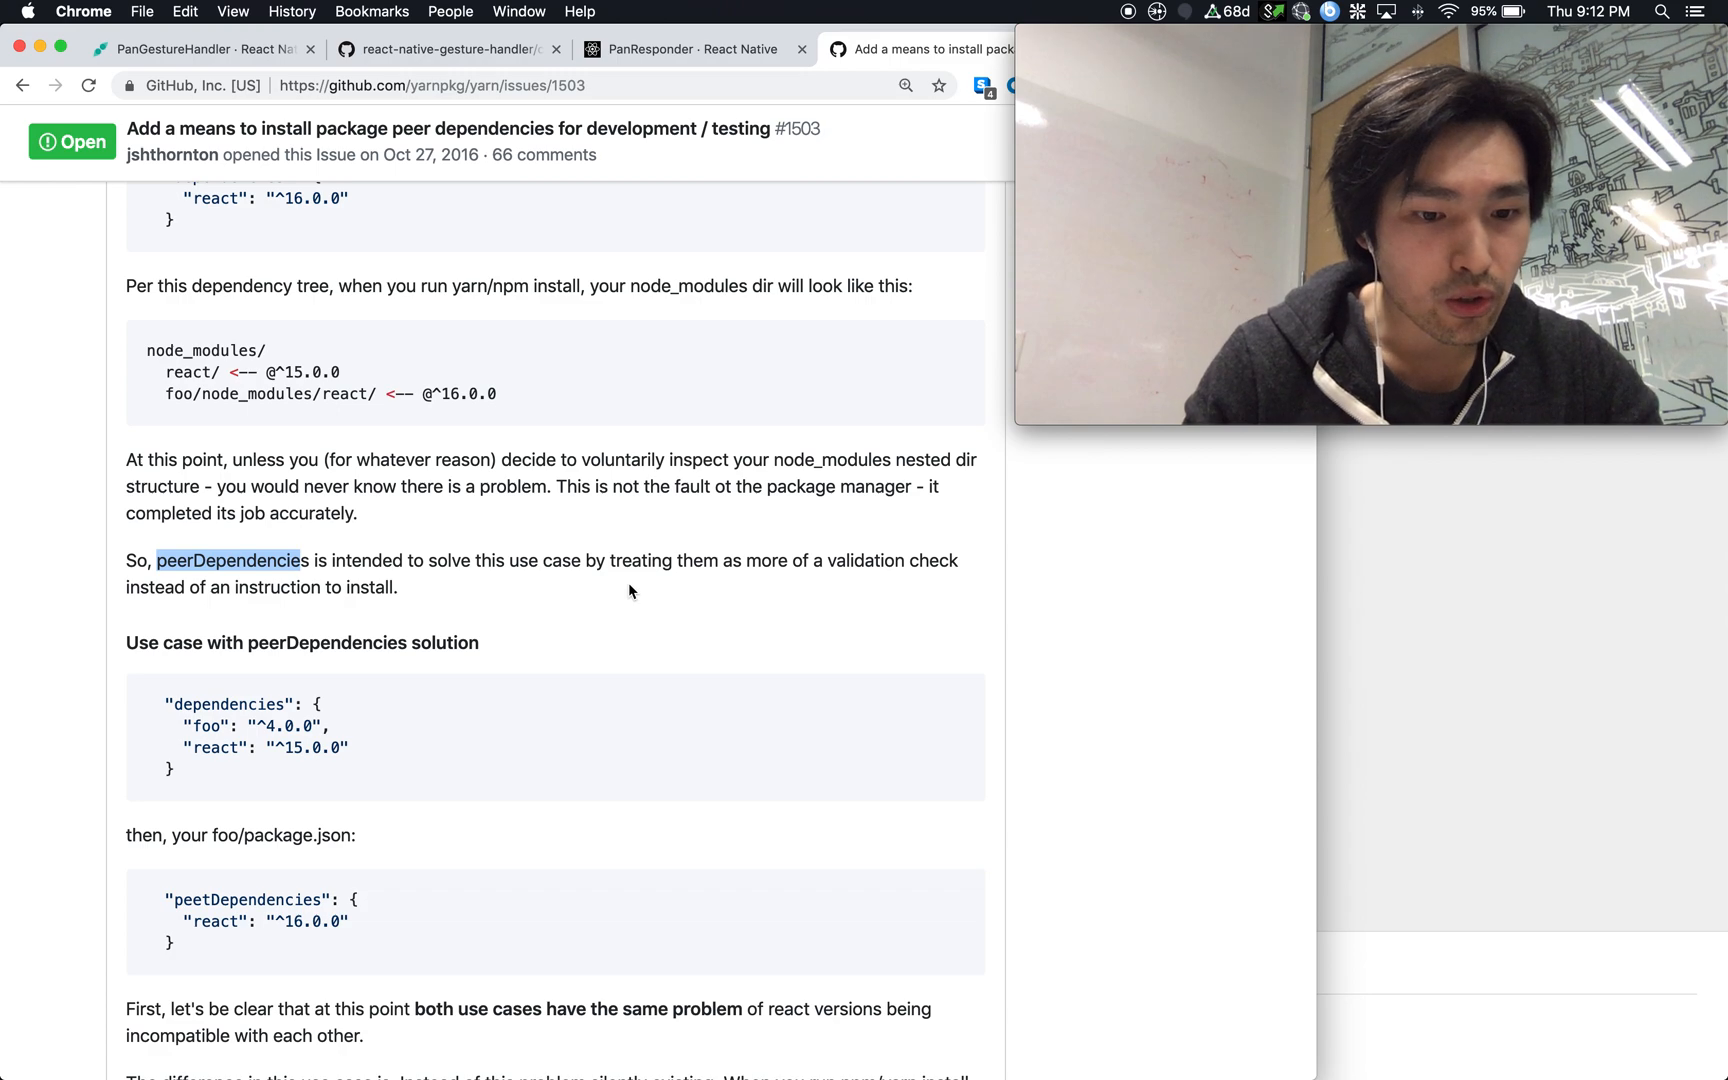
mouse_move(611, 585)
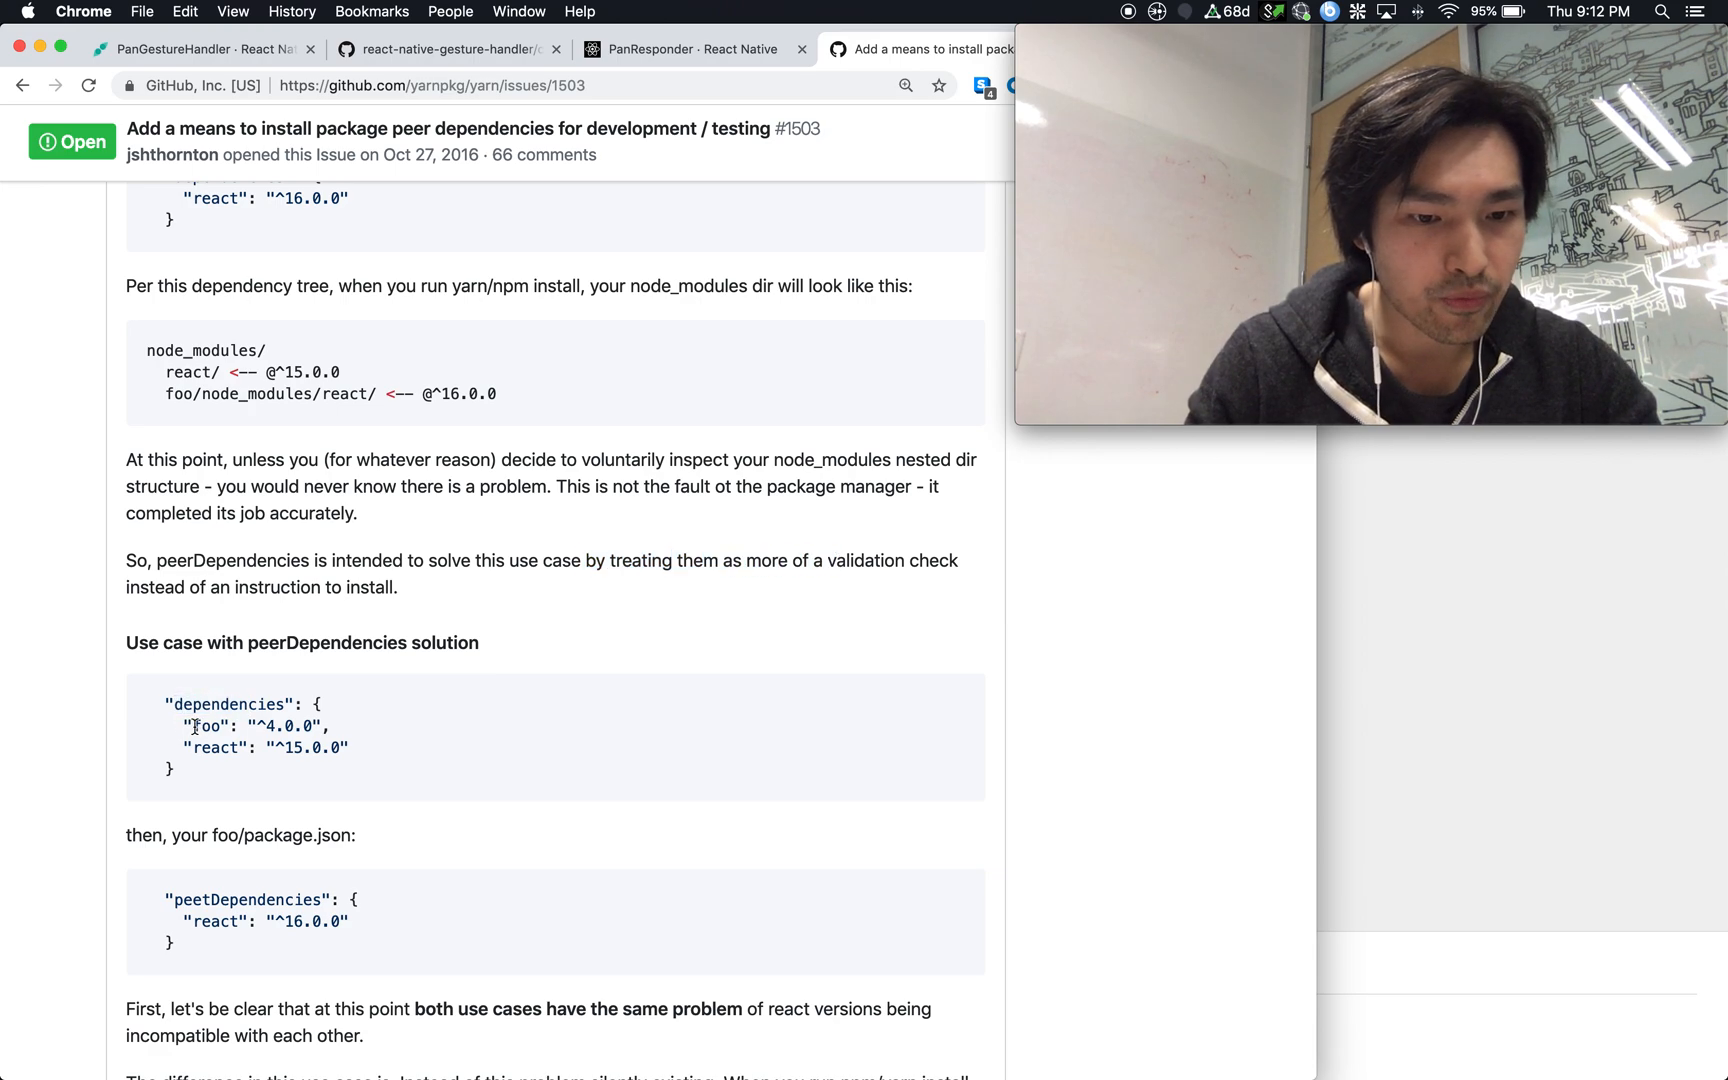
drag(184, 725, 328, 725)
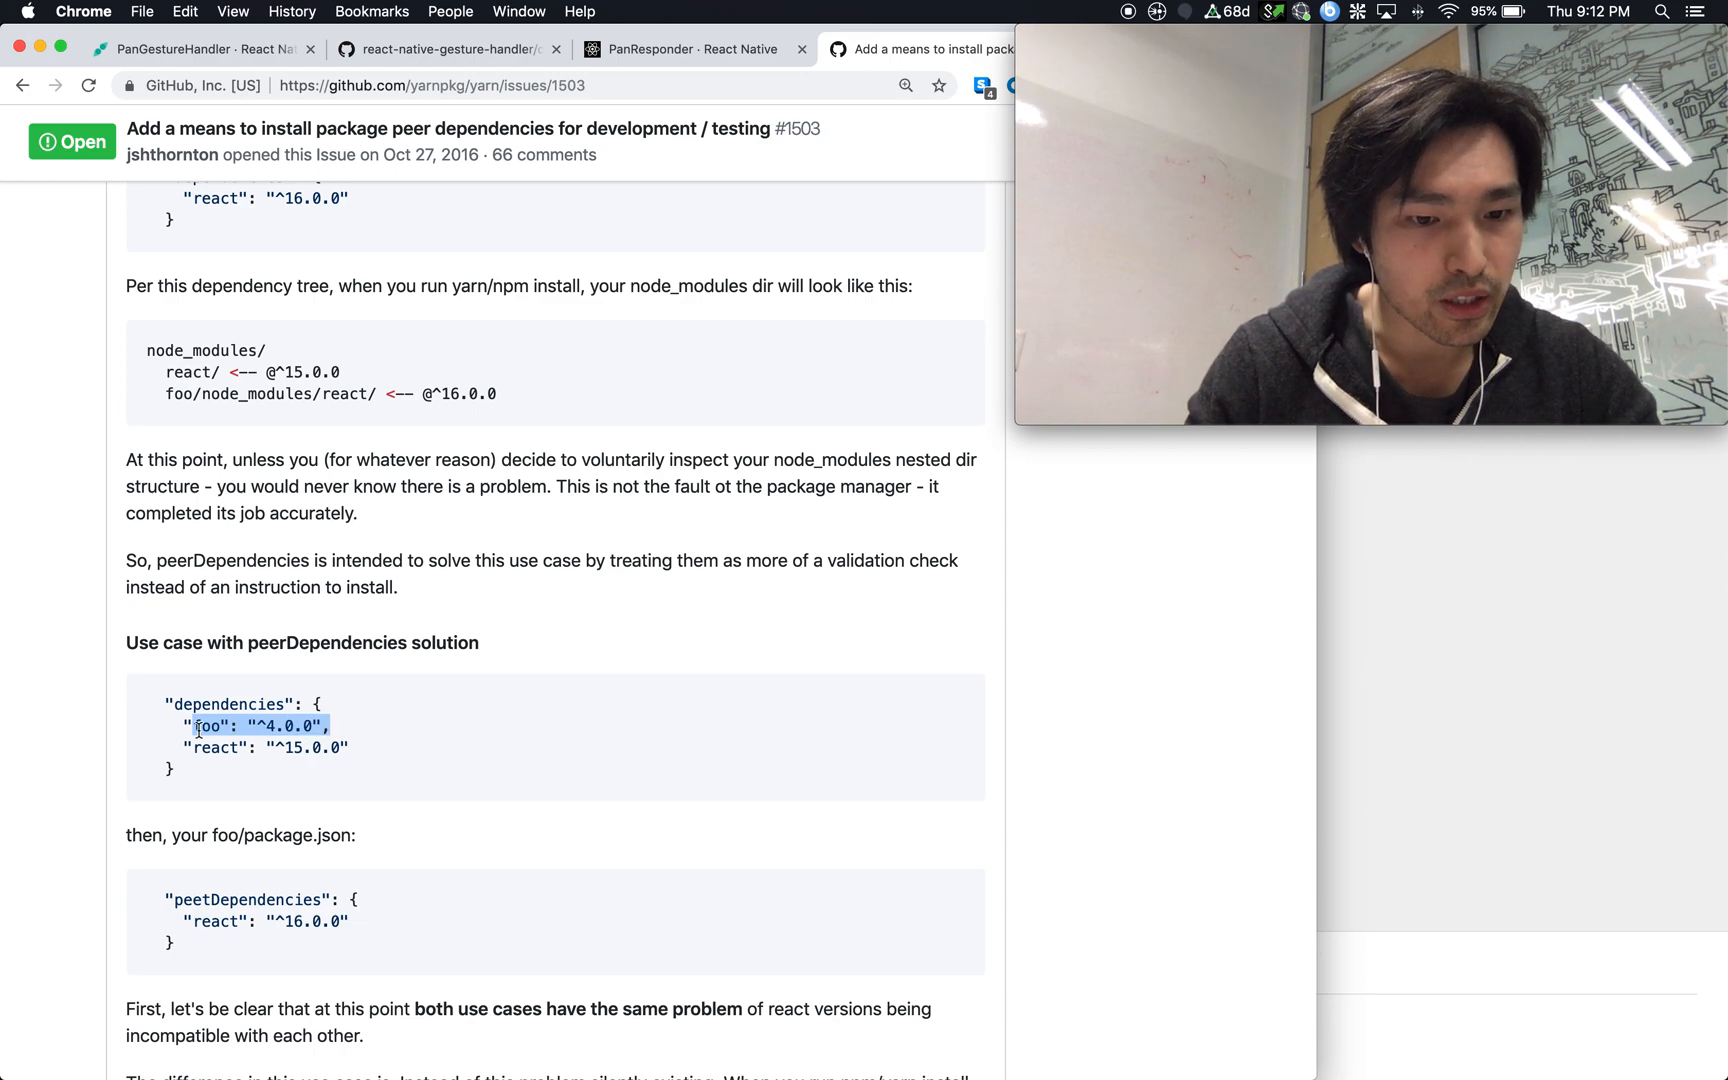
scroll(down, 3)
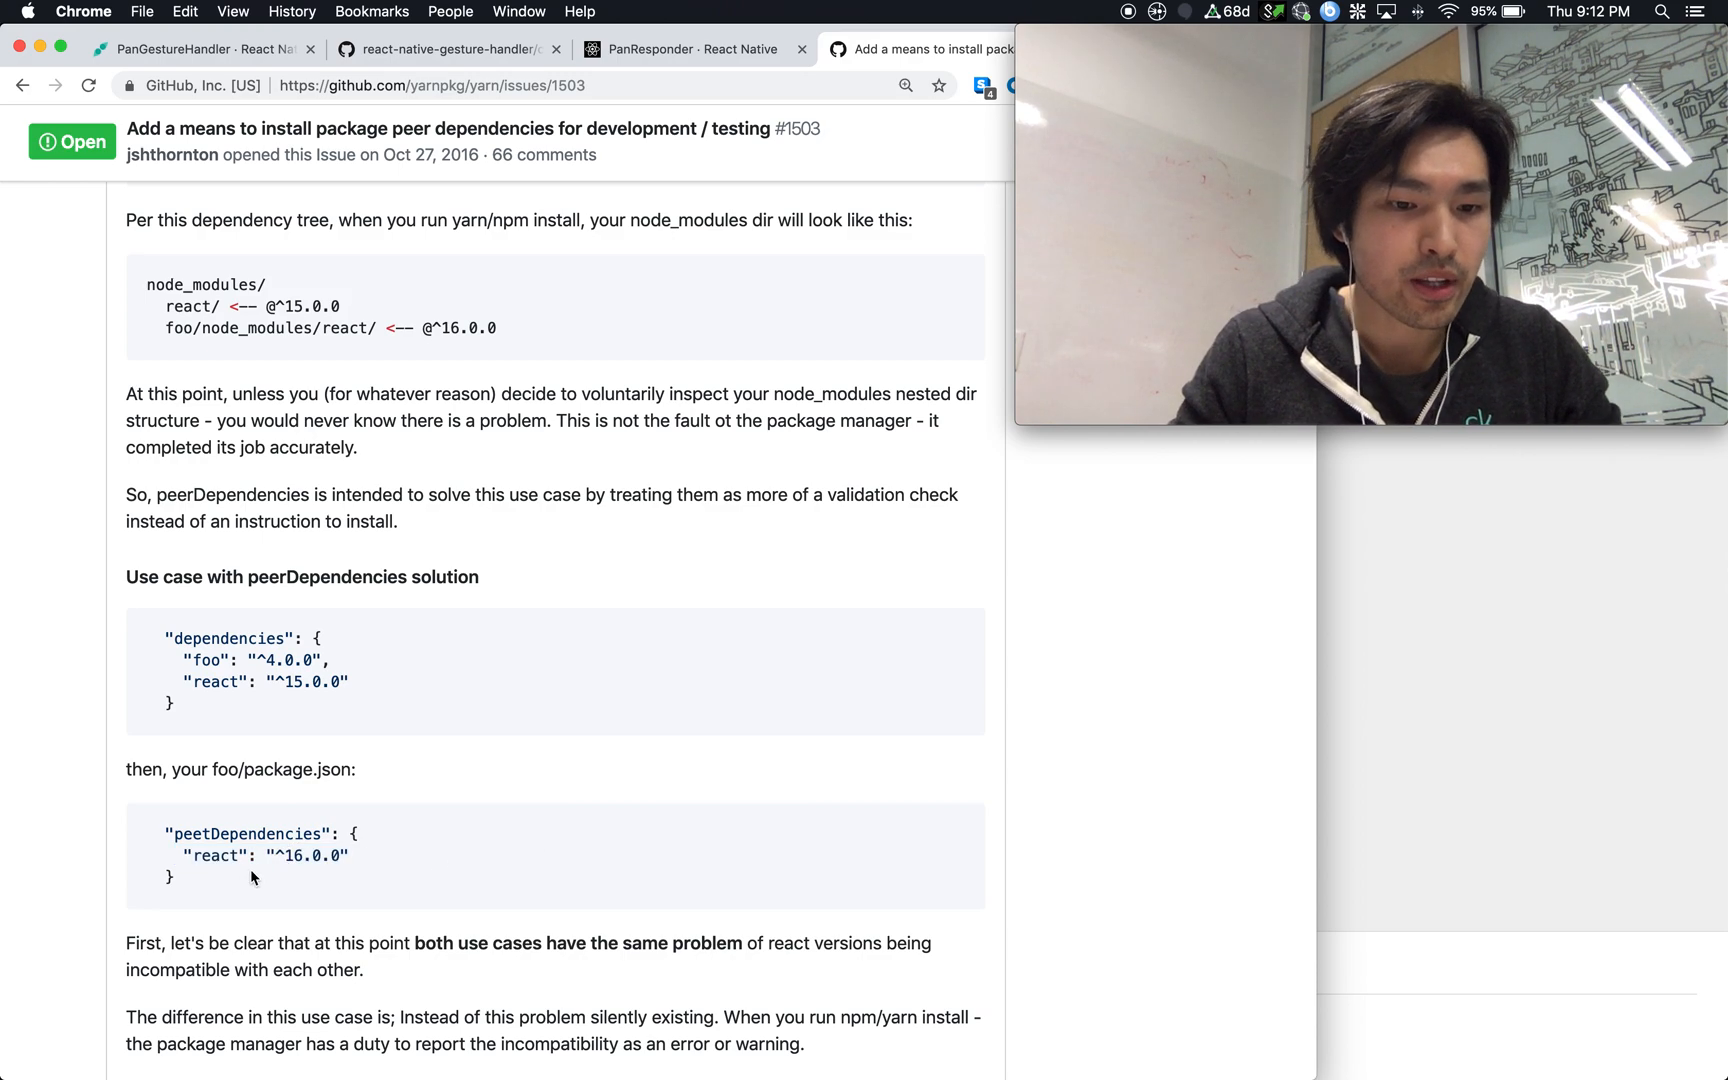
Step: Select foo/package.json's peetDependencies block requiring react ^16.0.0
scroll(down, 3)
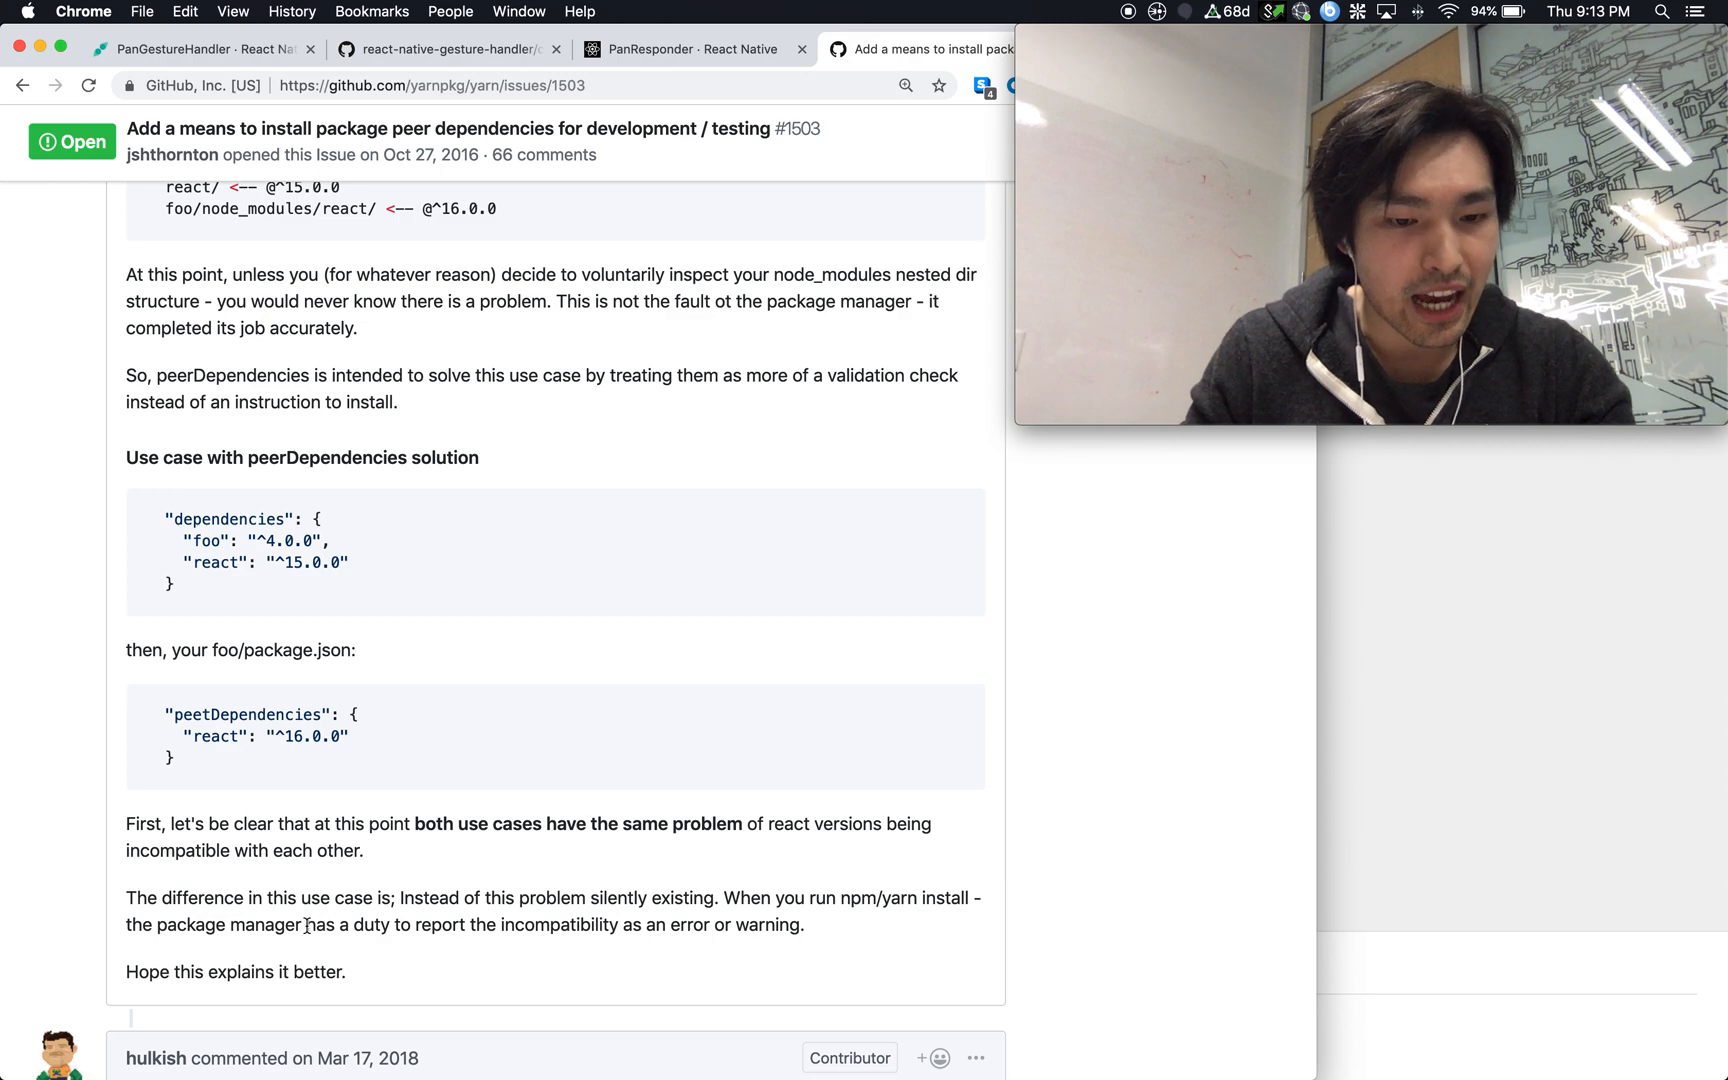
drag(306, 925, 624, 925)
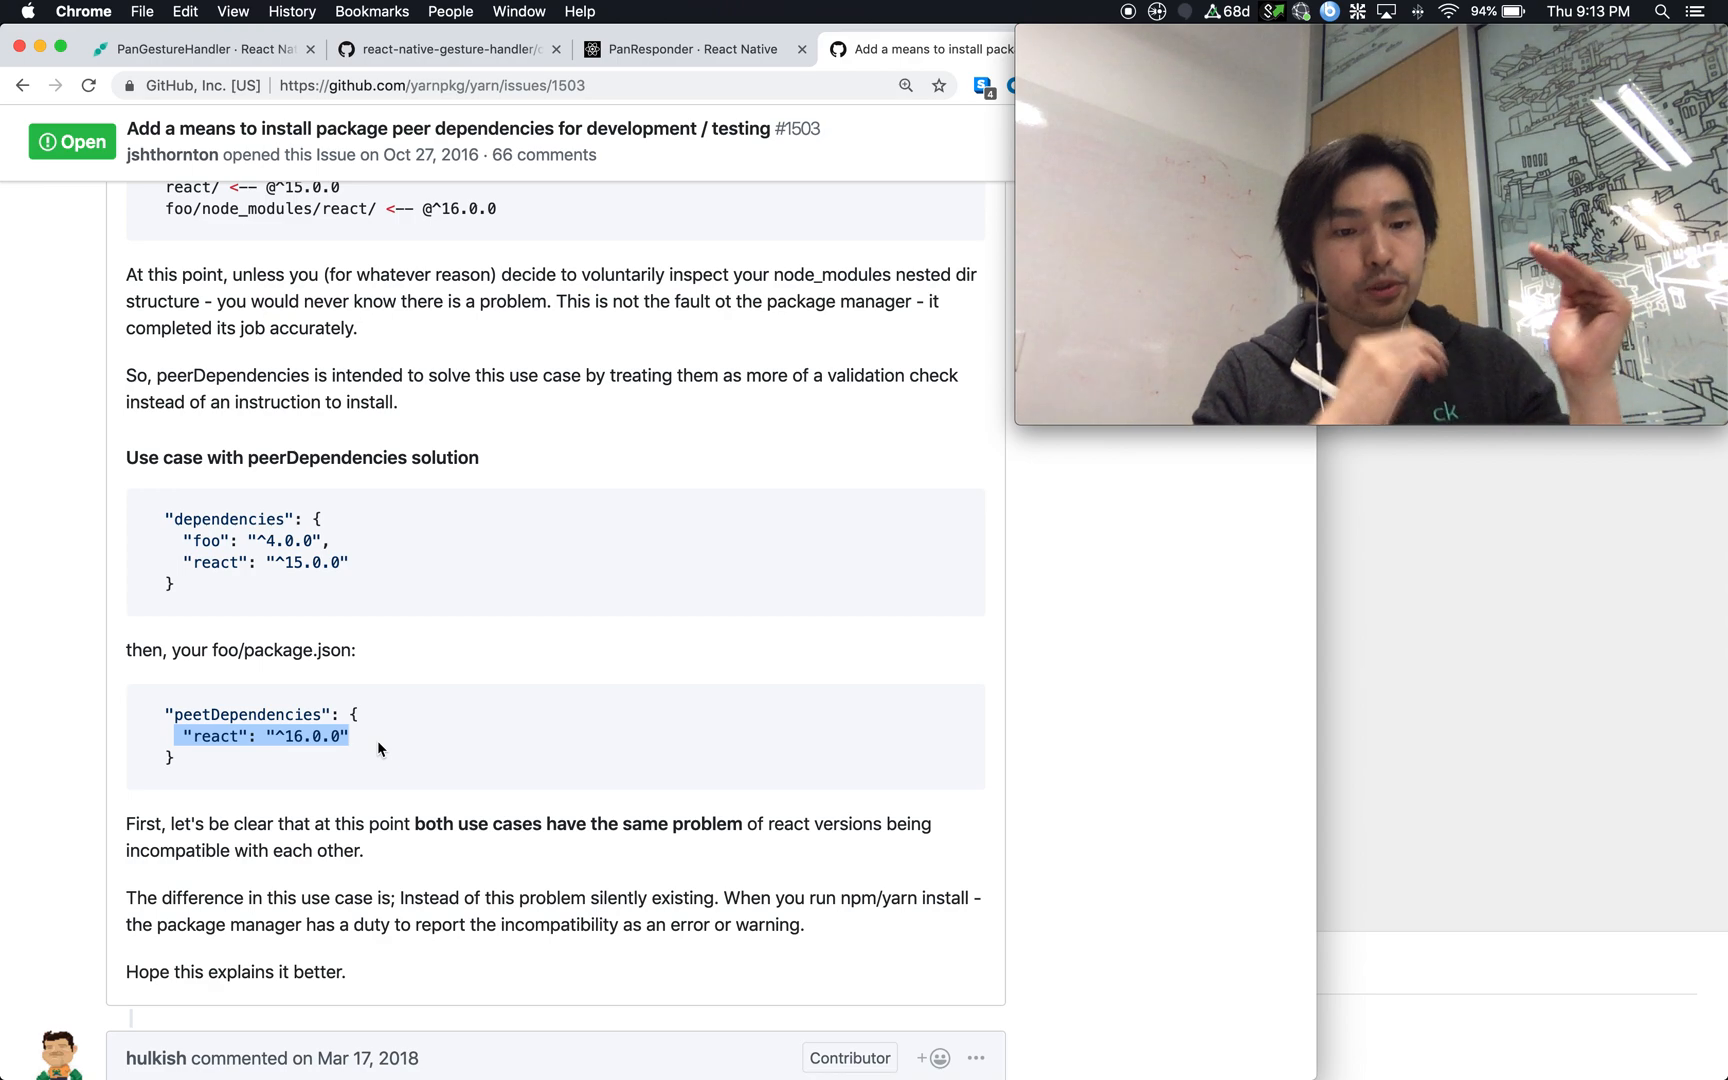
mouse_move(264, 762)
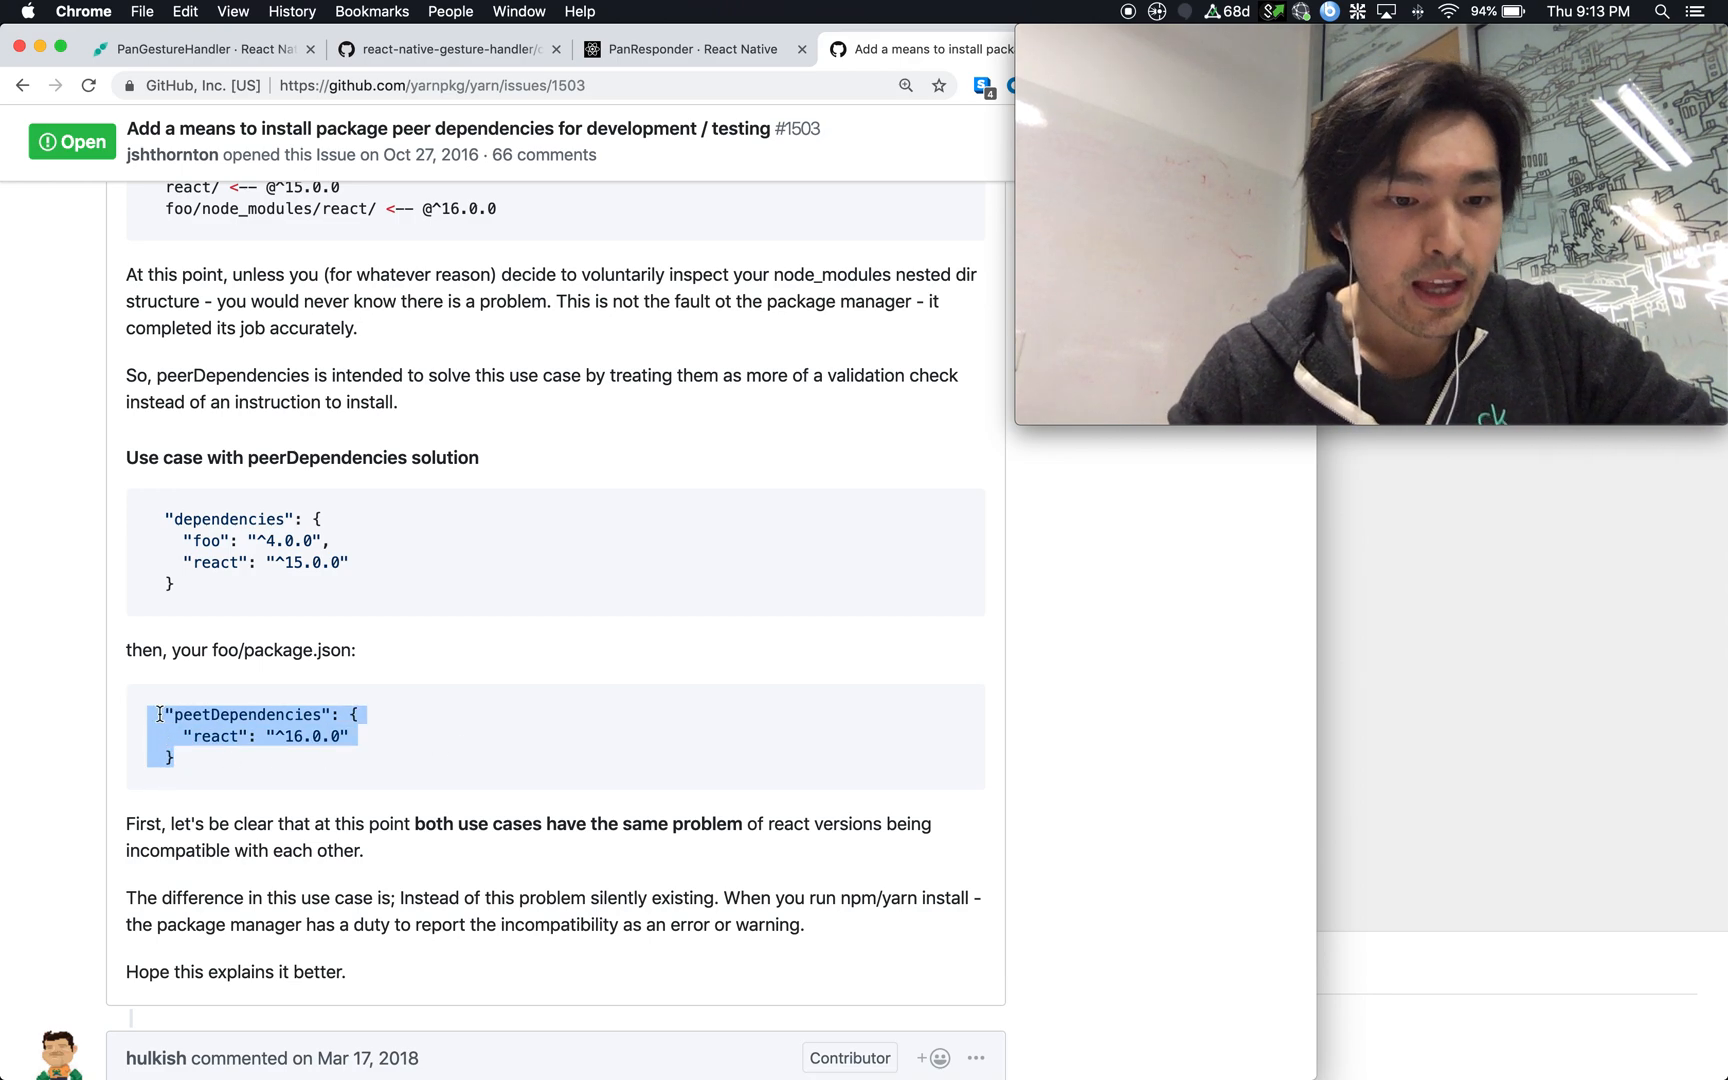
mouse_move(386, 768)
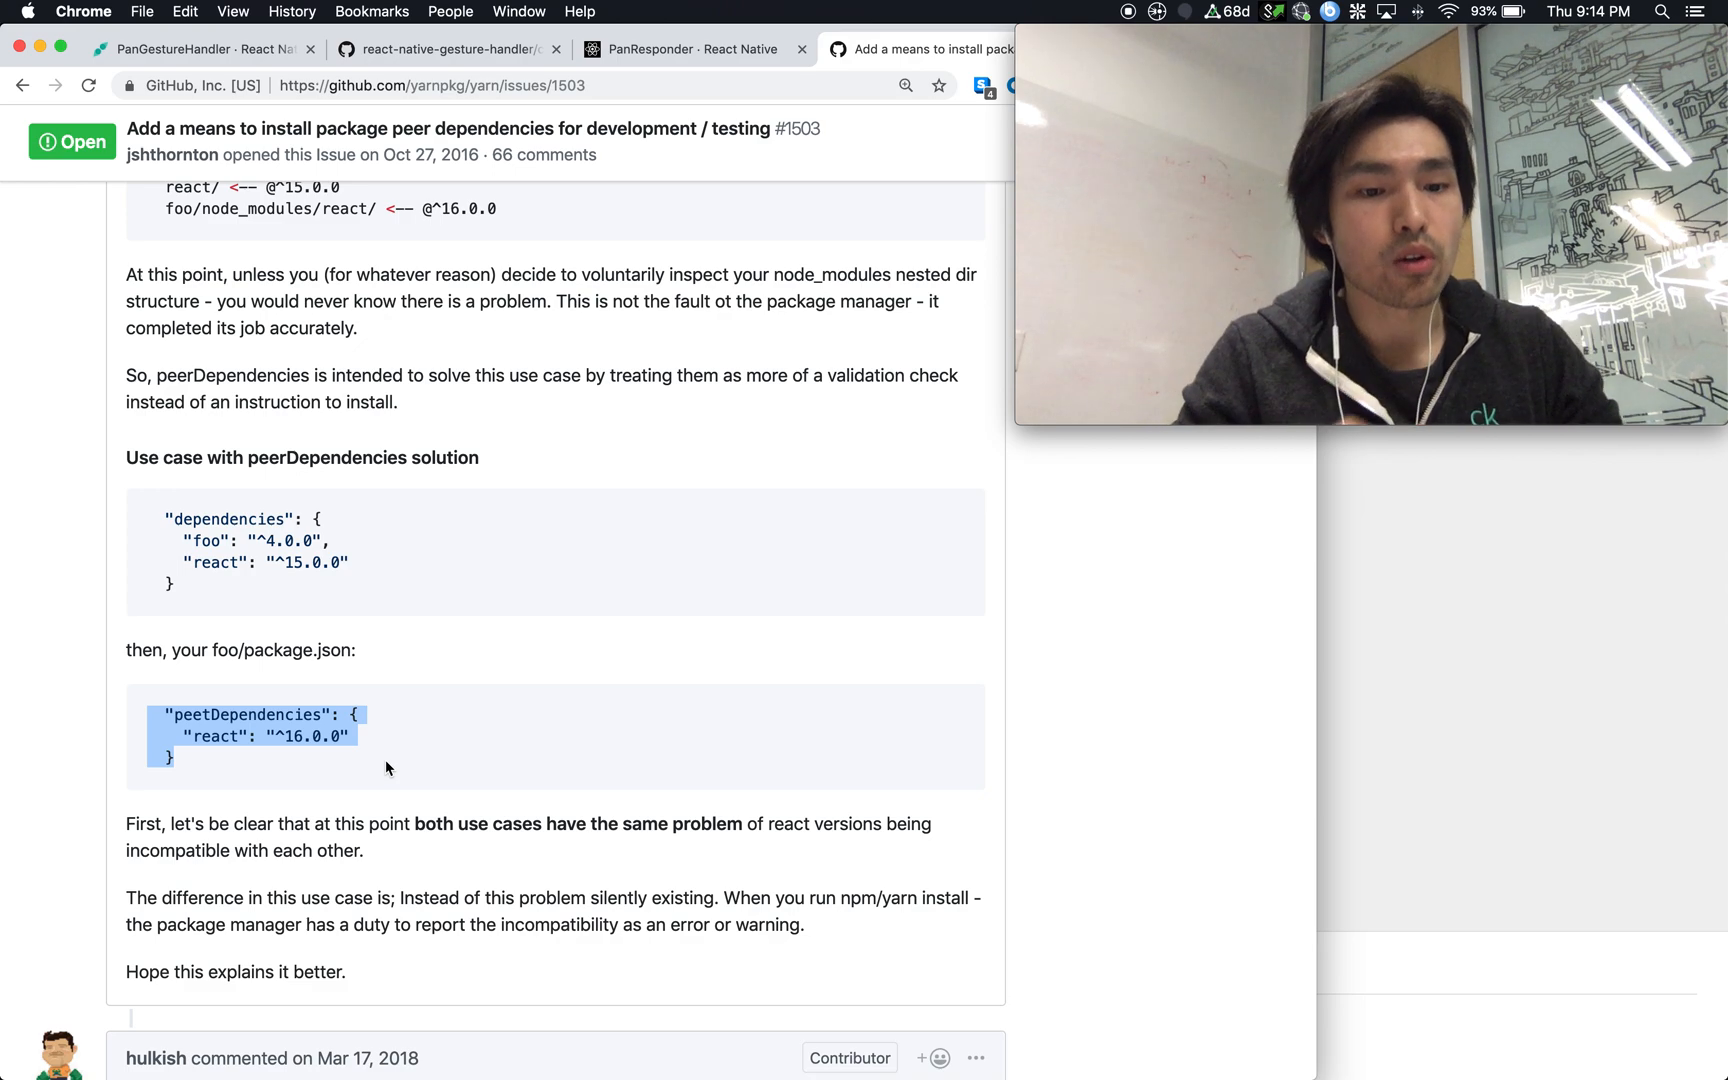
mouse_move(693, 655)
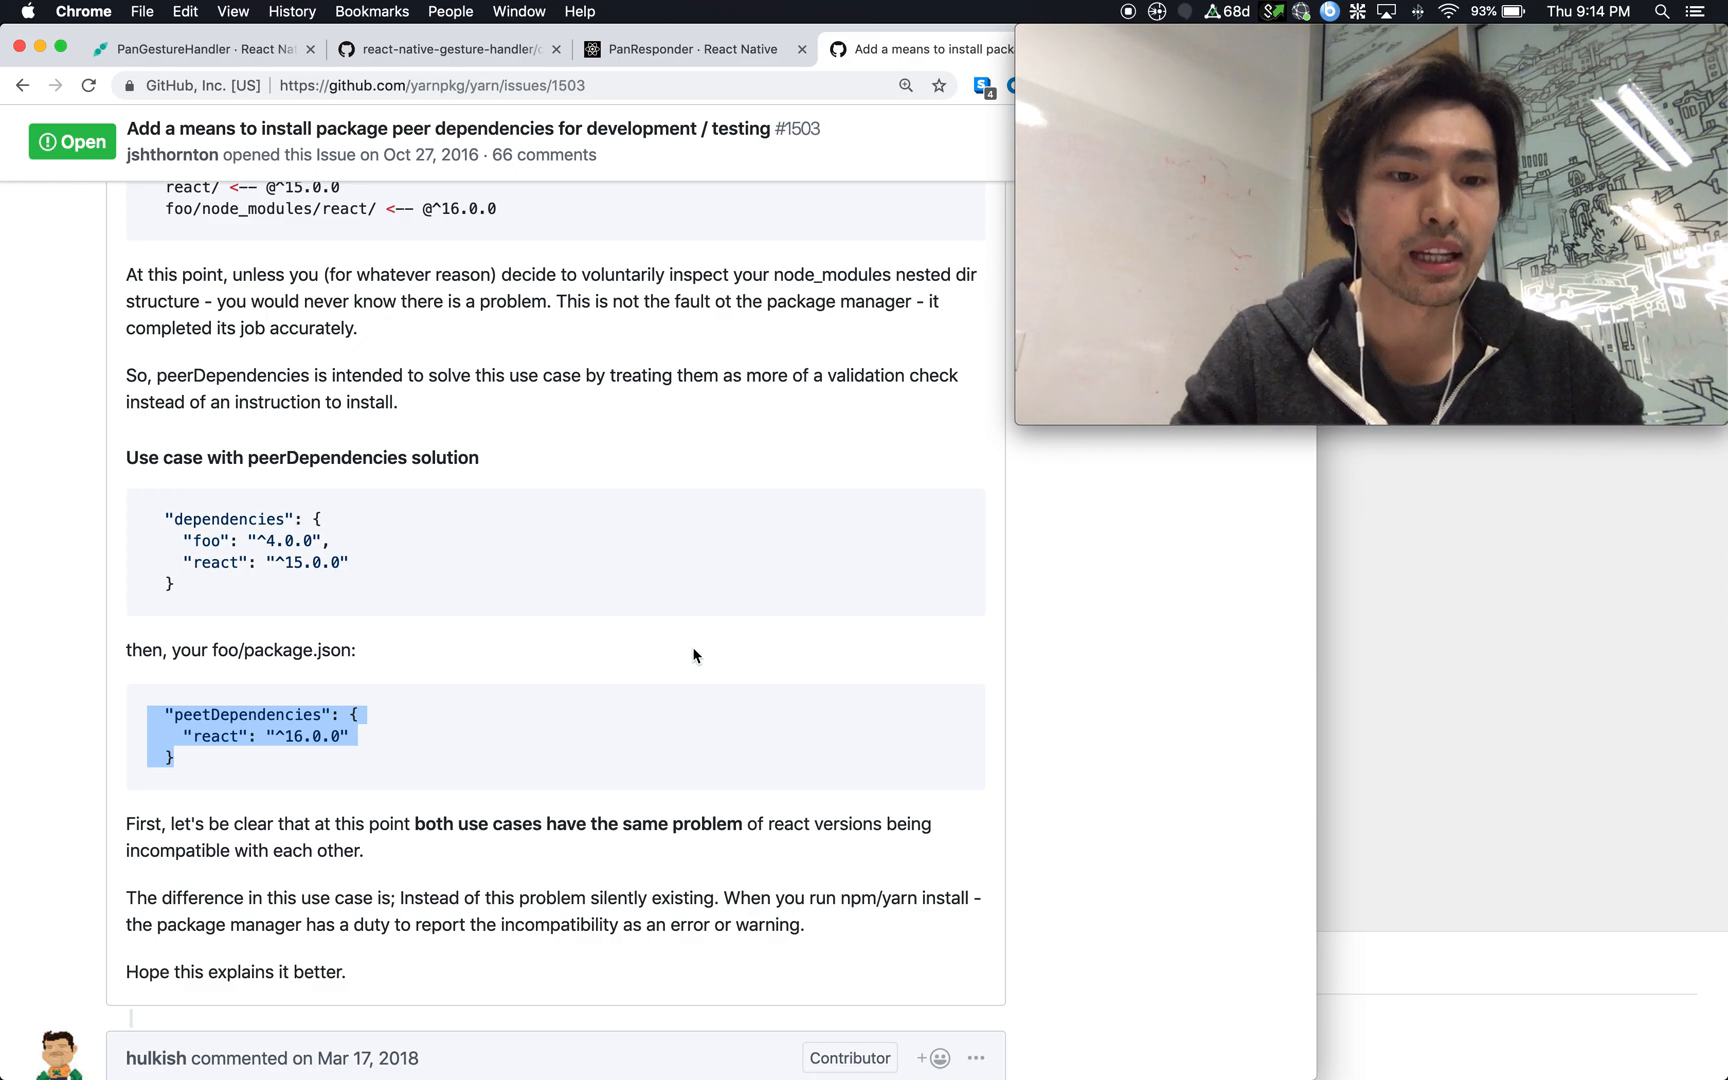